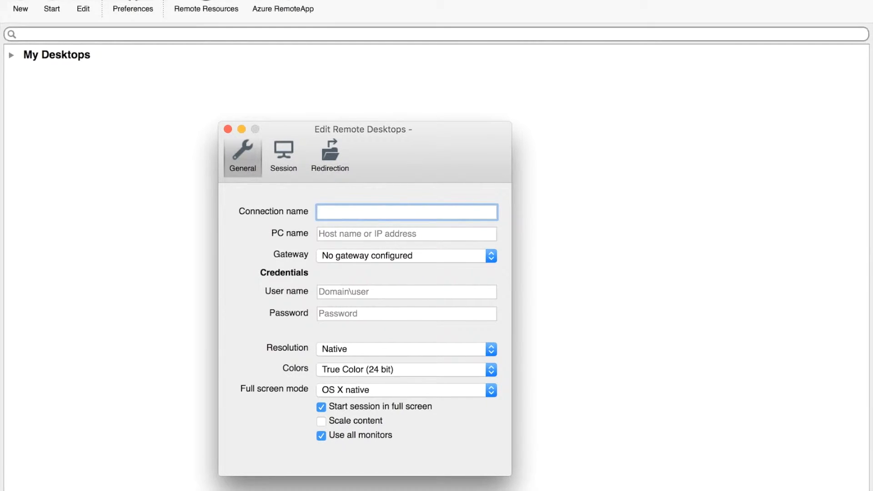
- Name the connection Plex and set its PC name to 192.168.1.22
text(Plex)
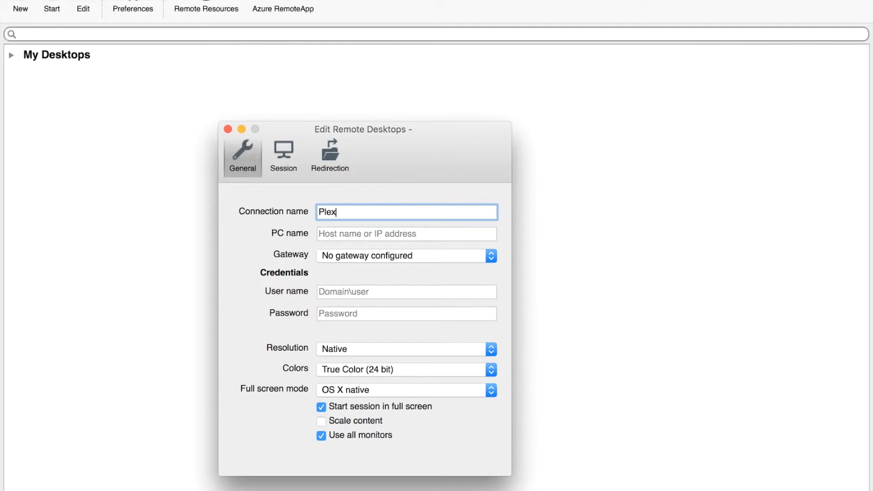
click(406, 233)
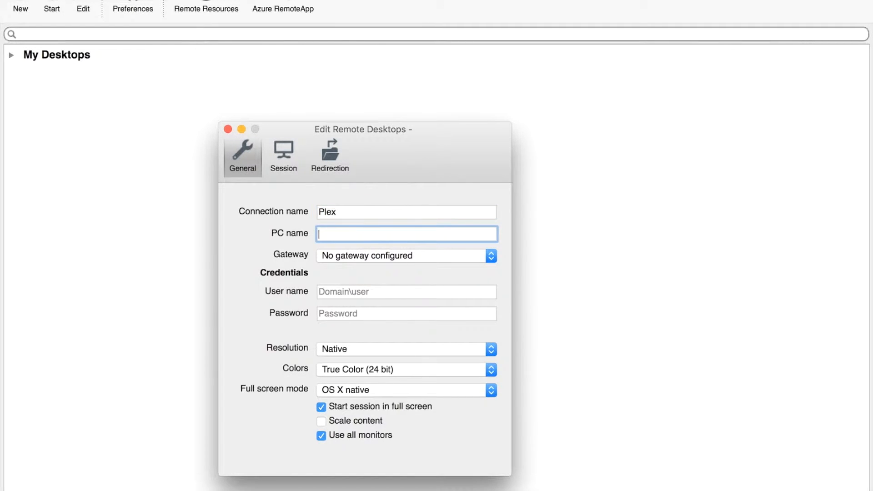
text(1)
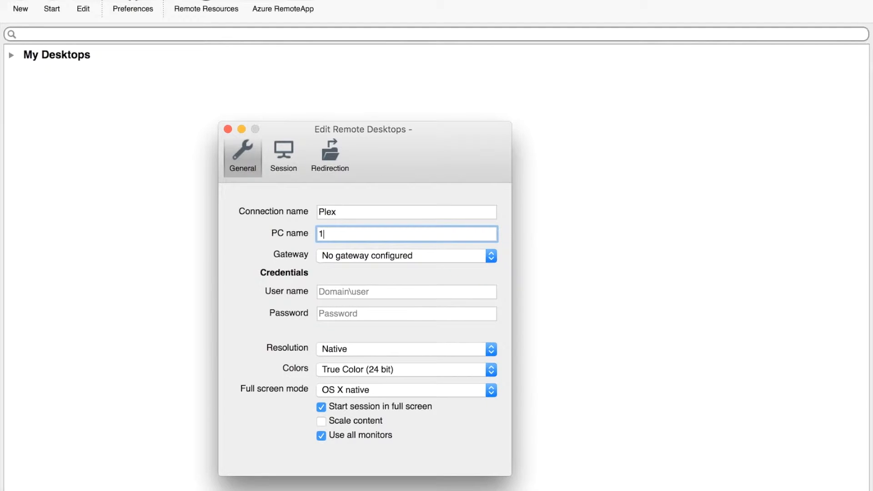
text(92.168.1)
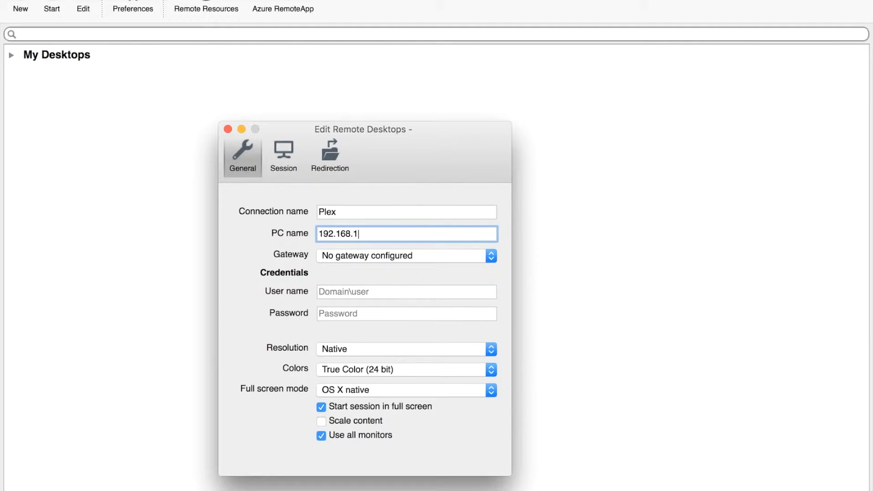
text(22)
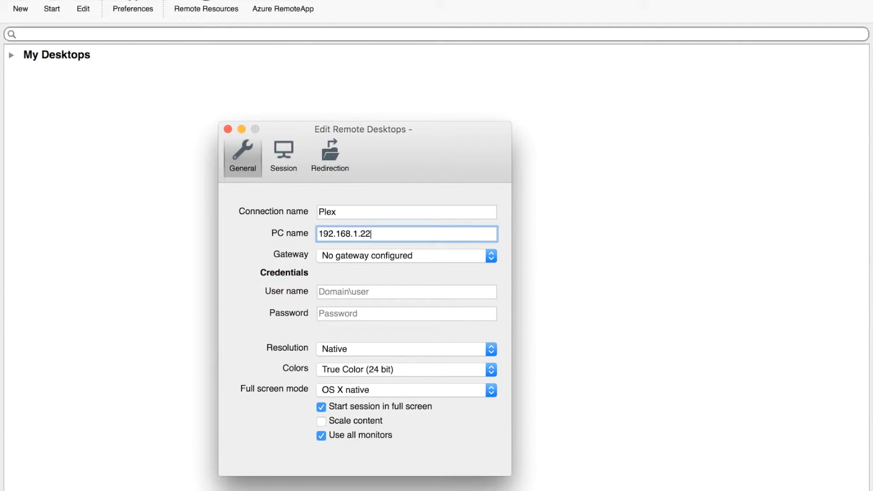
mouse_move(281, 416)
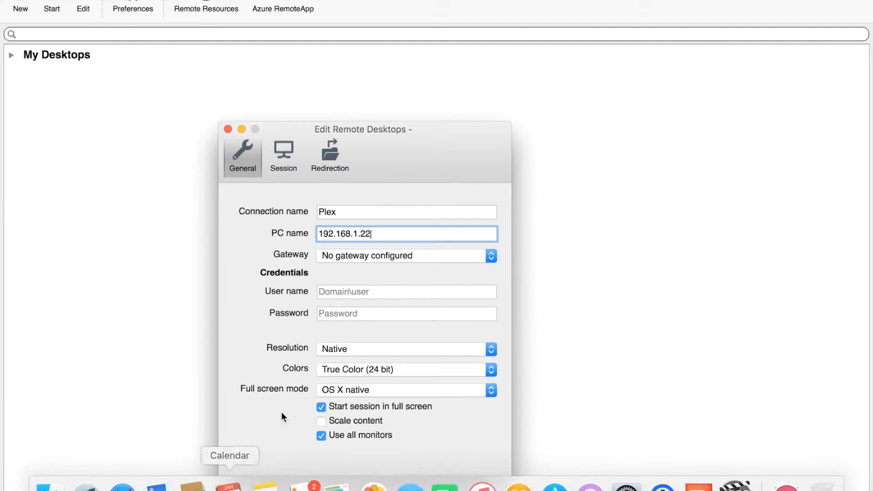
- Enter user name jon with its password and close the connection editor, keeping the settings
text(jon)
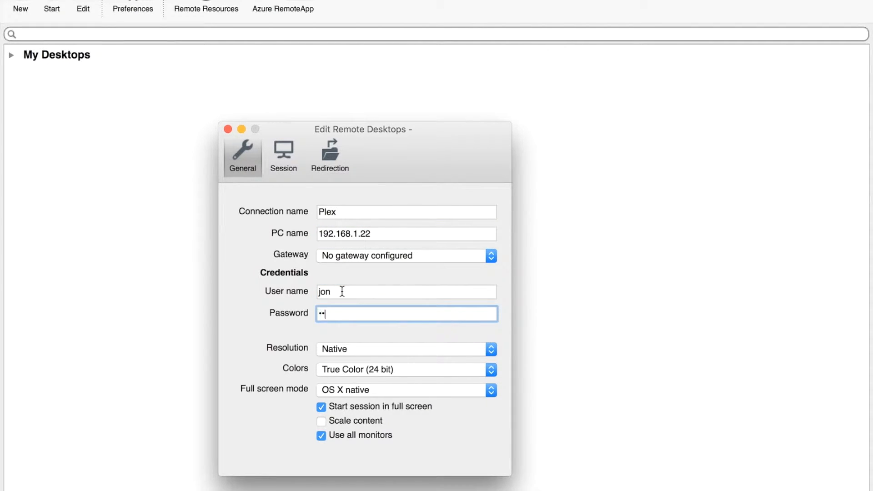
text(password)
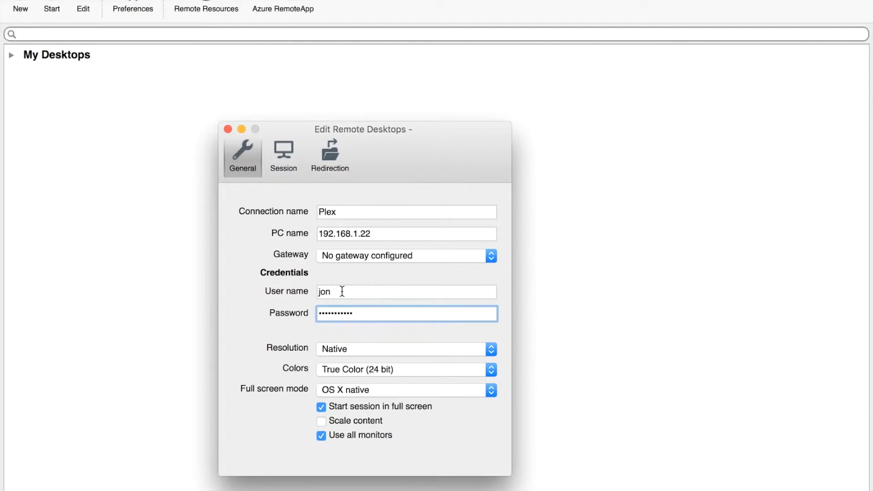
mouse_move(233, 141)
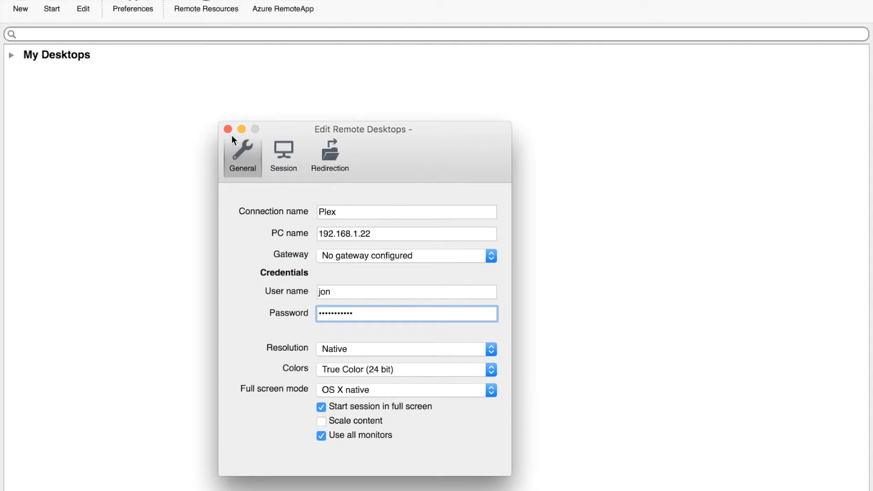
click(227, 129)
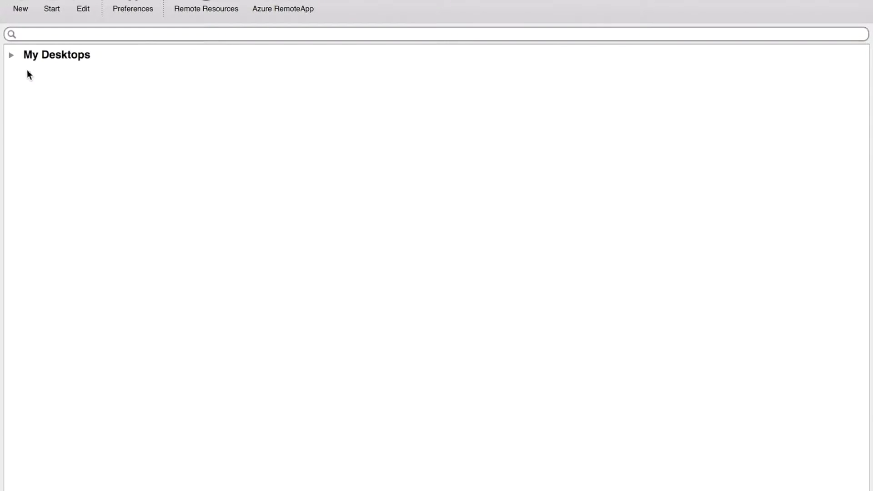
- Start the Plex remote session and dismiss the xrdp connection log to reach the Kali desktop
click(11, 55)
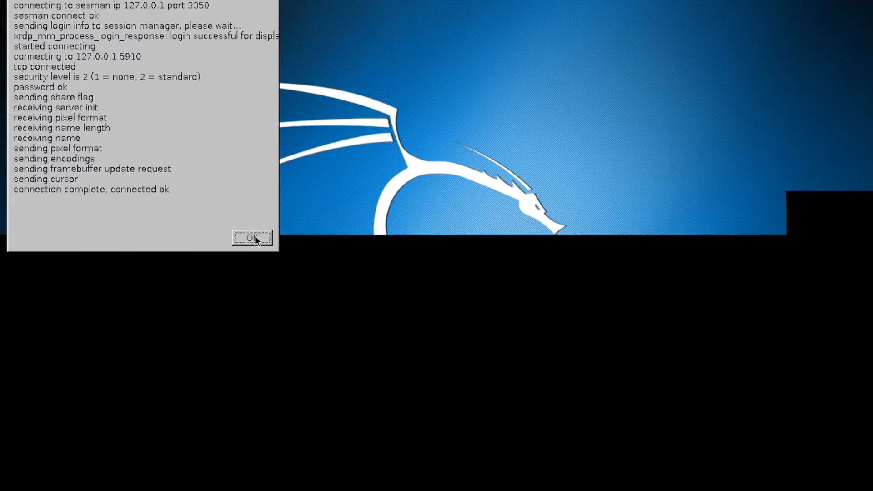
click(252, 237)
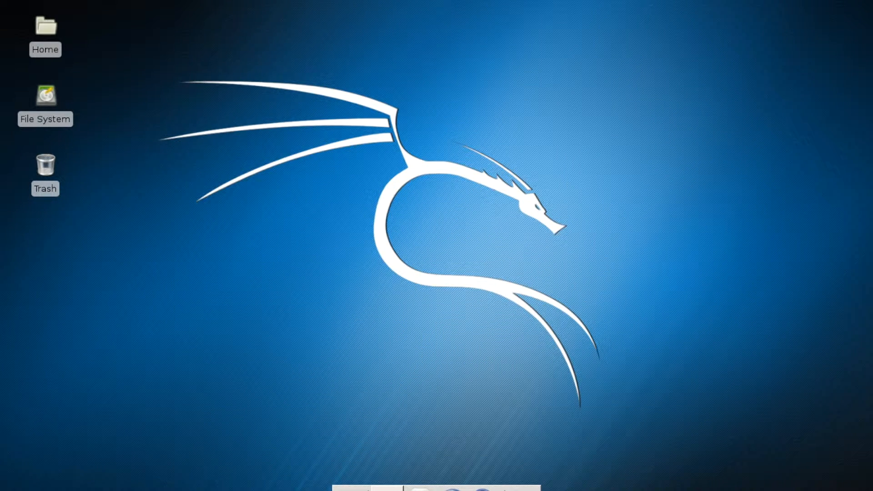
mouse_move(428, 322)
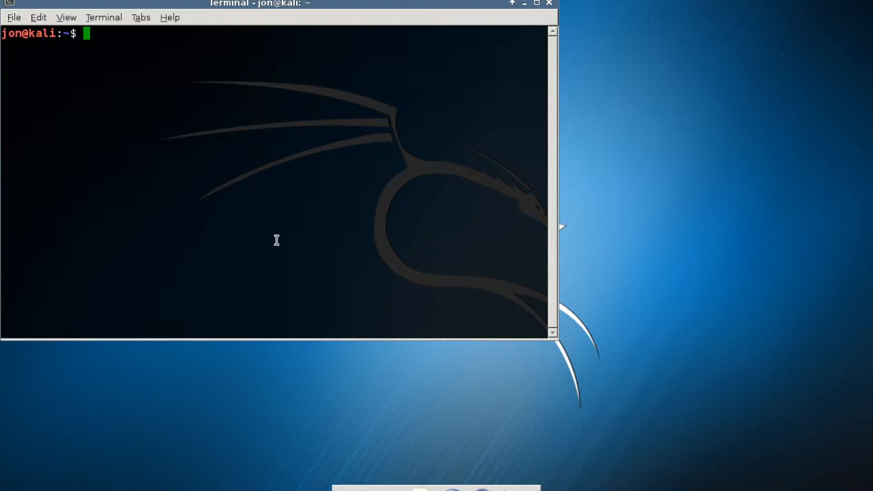
- Run sudo useradd -m plex to create the plex user with a home directory
text(sudo usermod -a -G sudo jon)
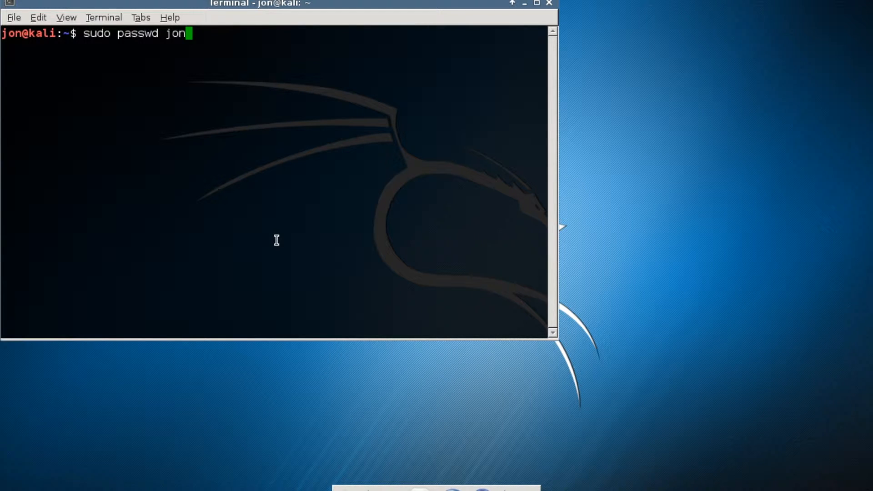
text(pl)
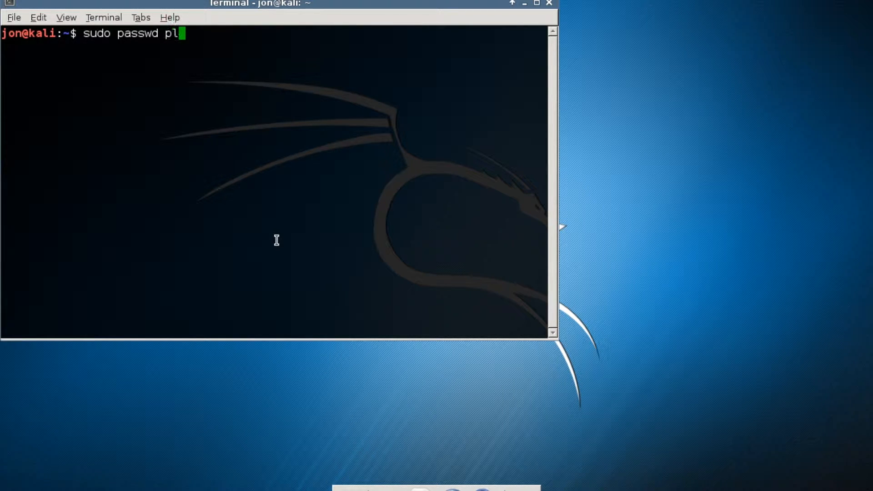
text(ex)
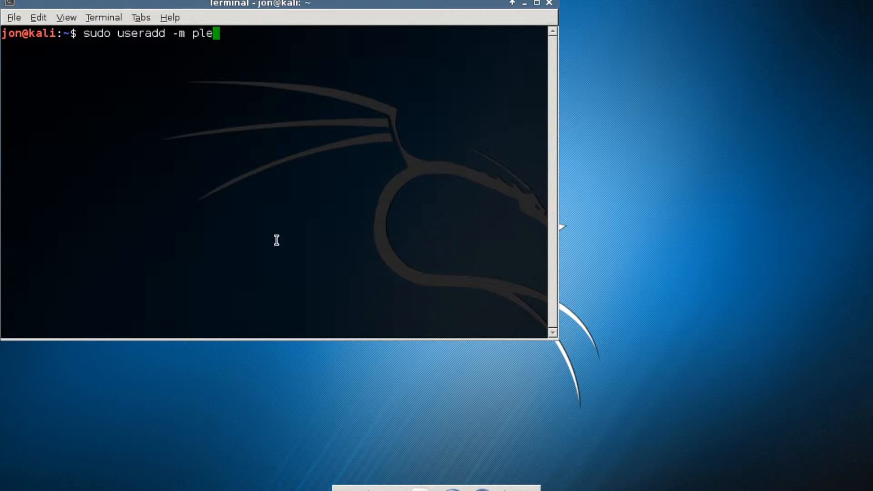
key(Return)
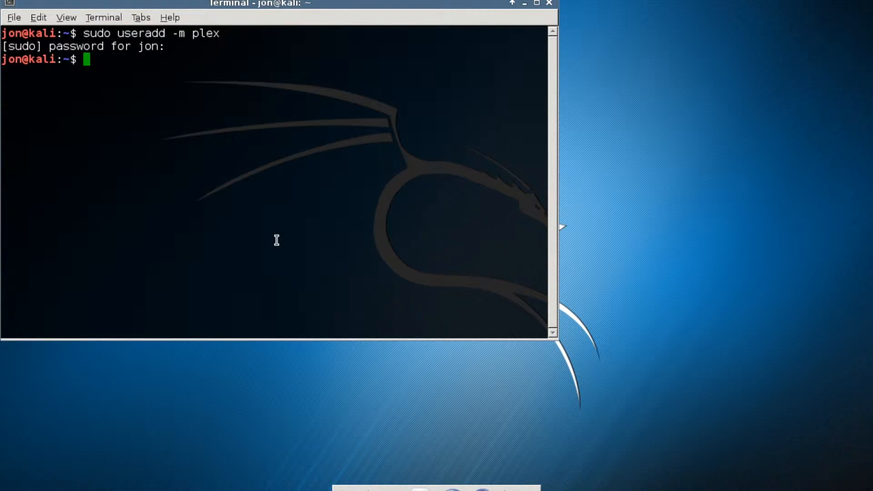
- Run sudo usermod -a -G sudo plex to add the plex user to the sudo group
text(sudo chsh -s /bin/bash jon)
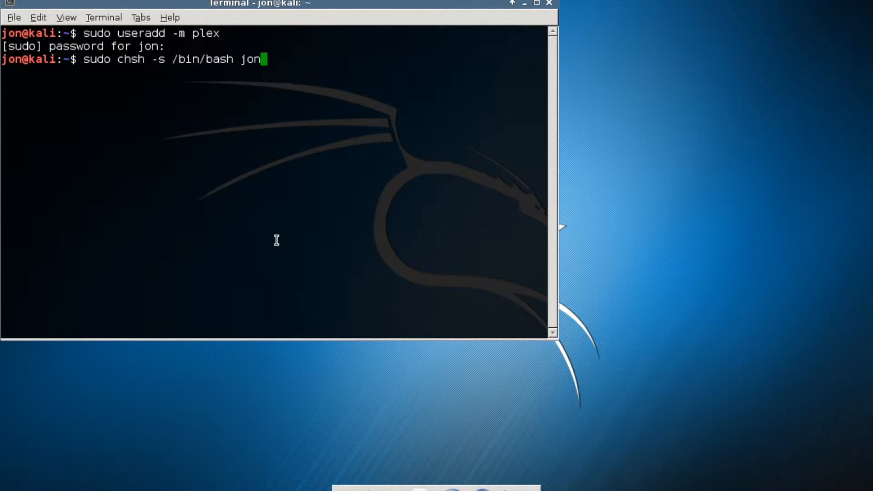
text(sudo usermod -a -G sudo jon)
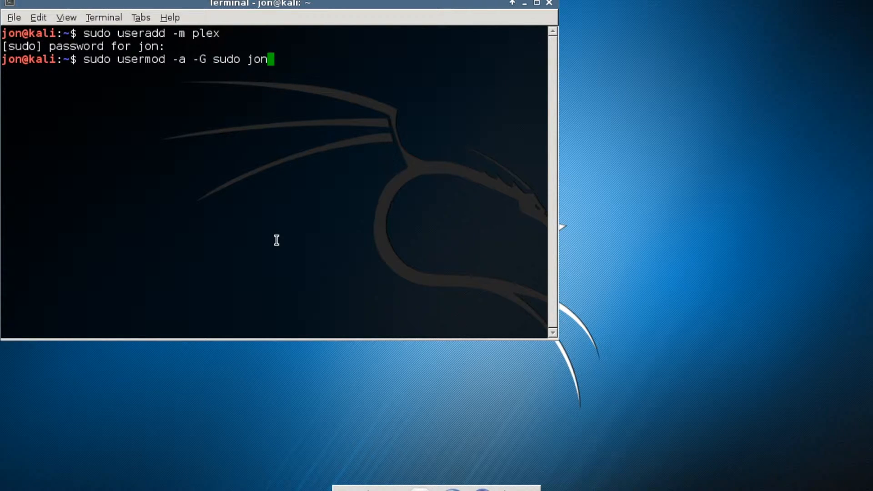
key(Backspace)
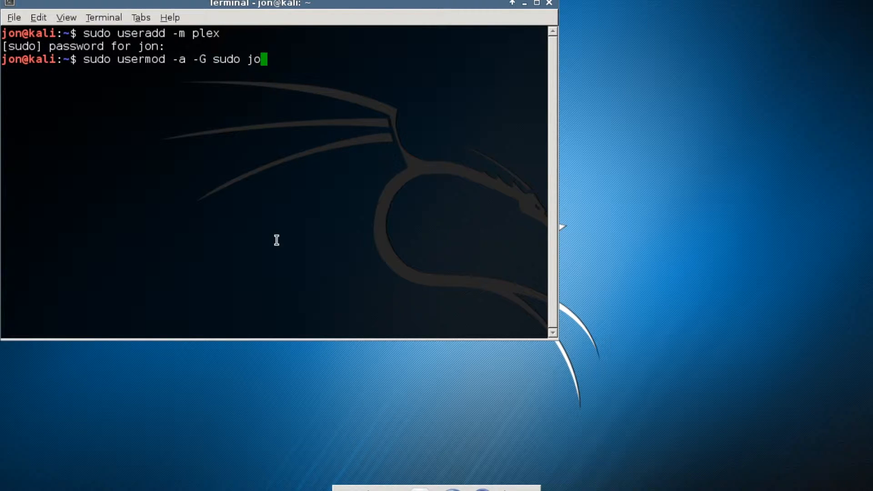
key(BackSpace)
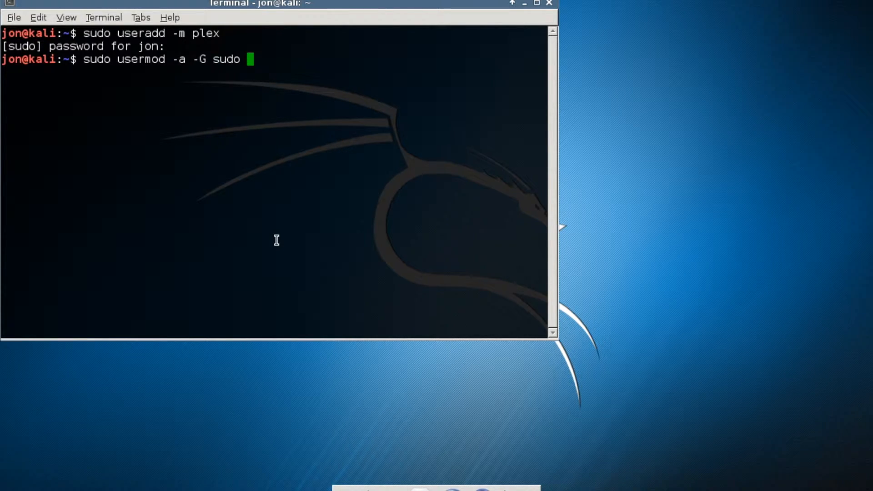
text(plex)
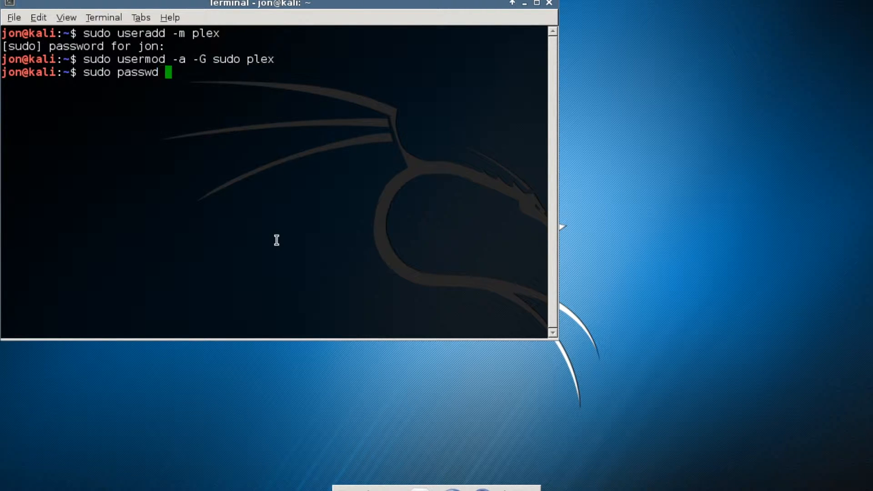
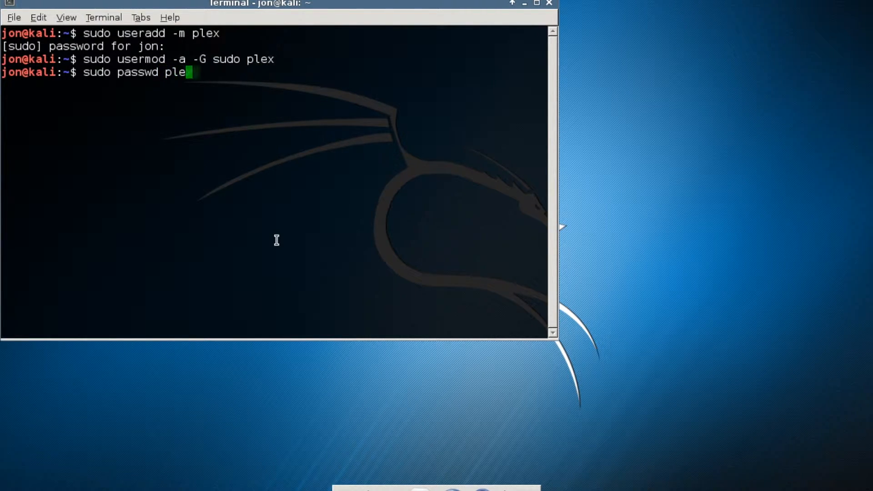
- Set a new password for plex with sudo passwd plex, confirming it twice
key(Return)
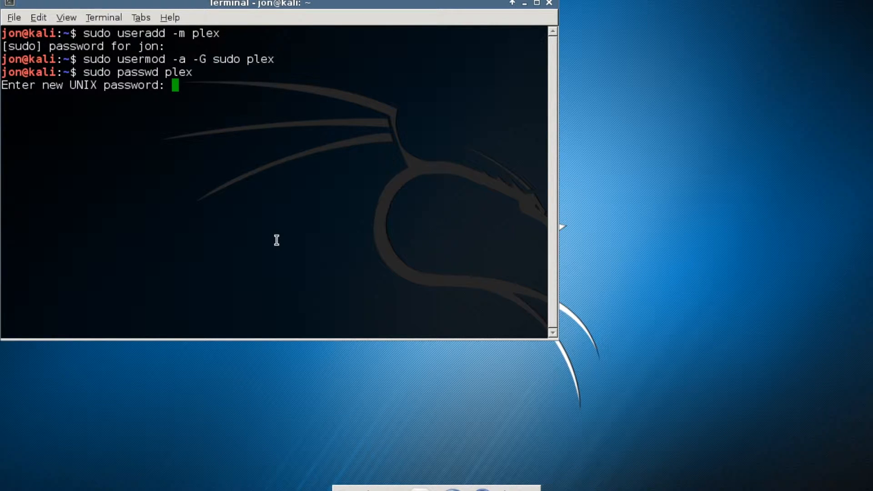
key(Return)
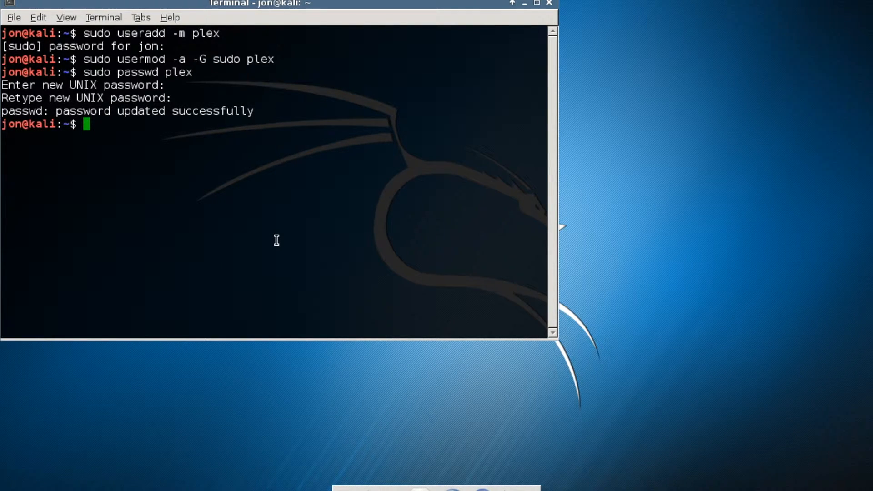
- Run sudo chsh -s /bin/bash plex to make bash the plex user's login shell
text(sudo useradd -m plex)
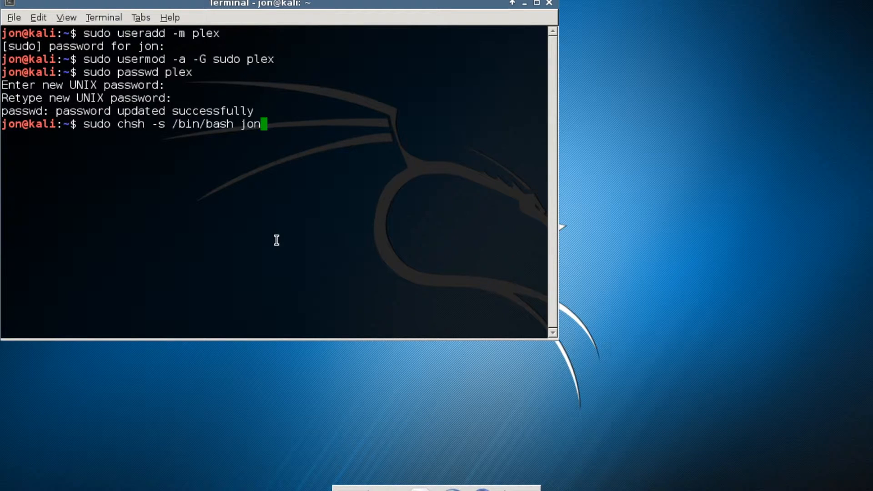
key(BackSpace)
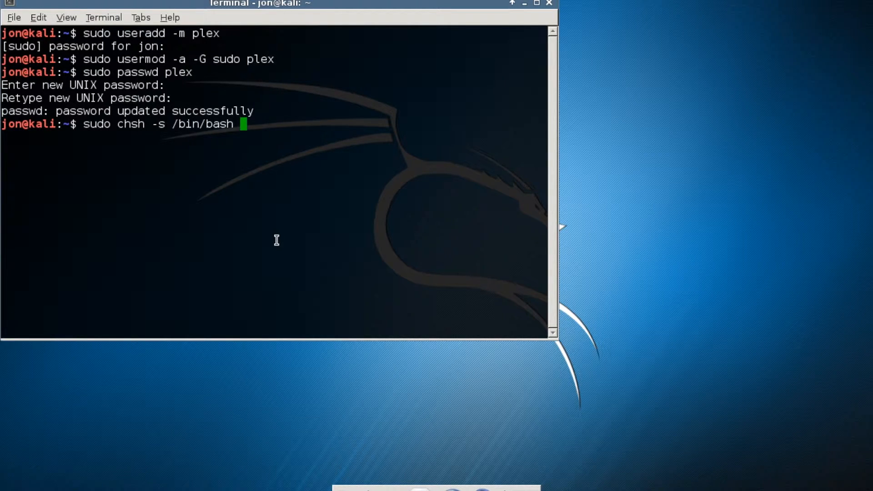
text(plex)
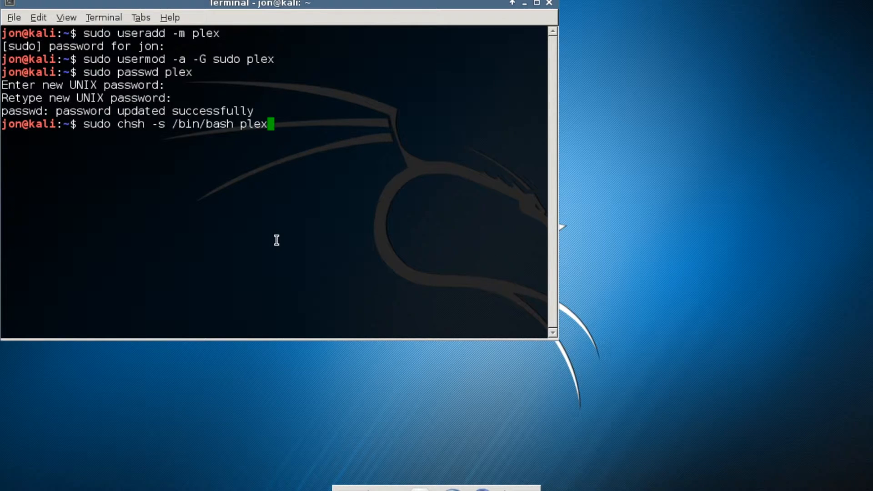
key(Return)
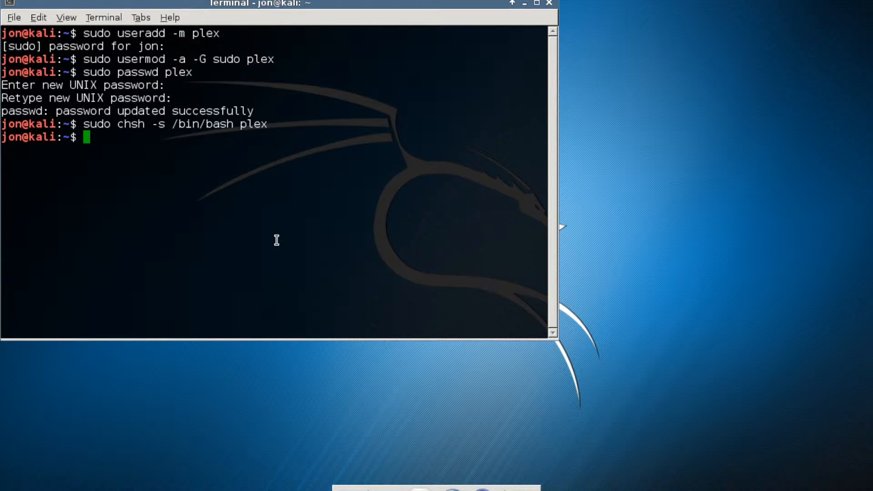
mouse_move(525, 36)
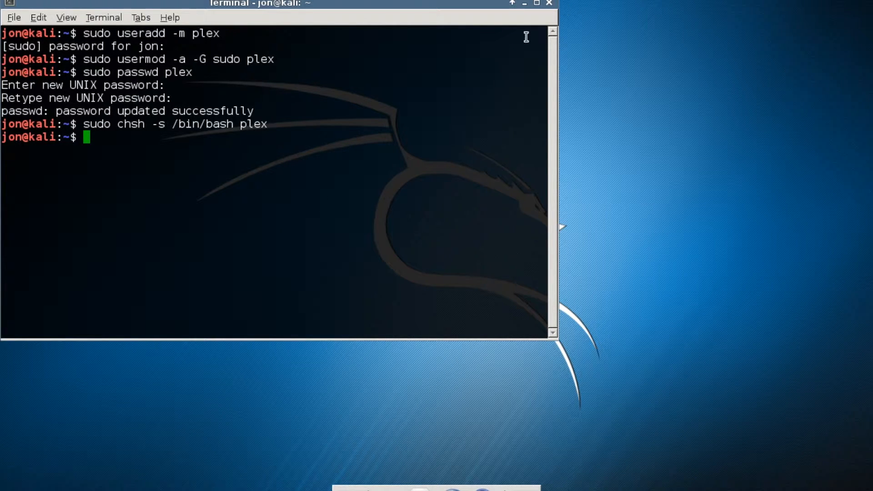
mouse_move(486, 99)
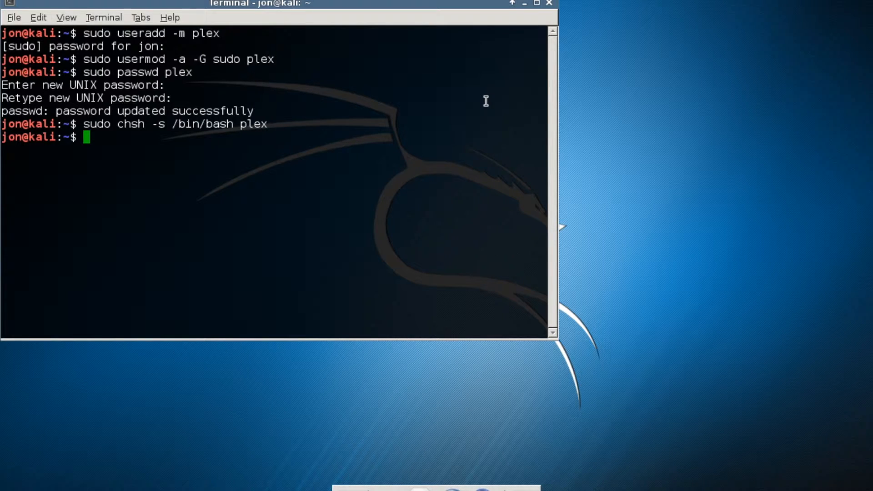
mouse_move(415, 144)
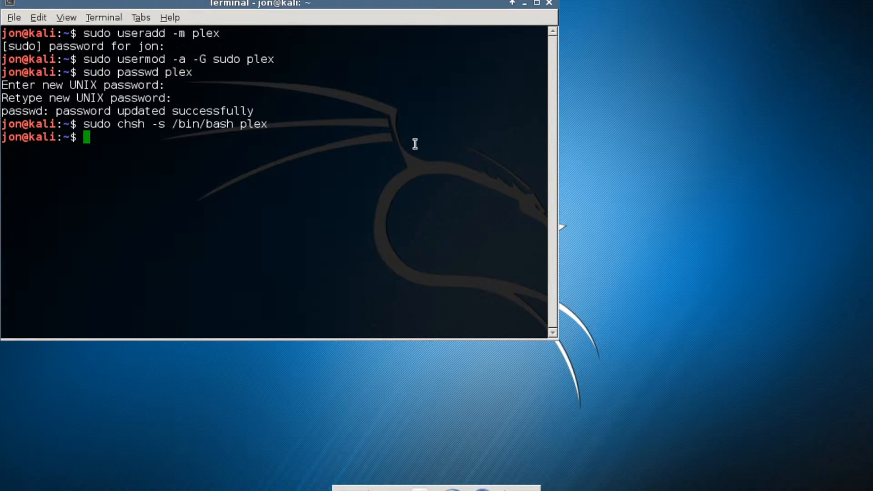
- Begin the next command by entering sudo at the terminal prompt
text(sudo)
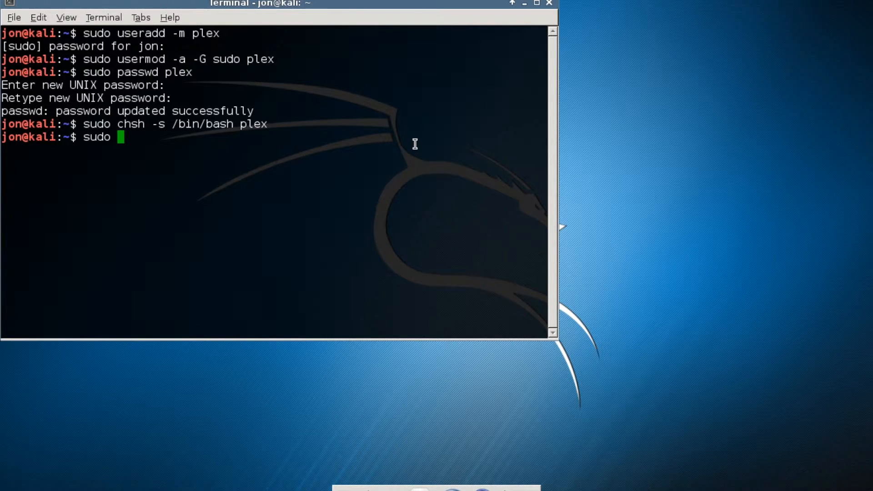
- Install the gufw firewall package with sudo apt-get install gufw, answering y to continue
text(apt)
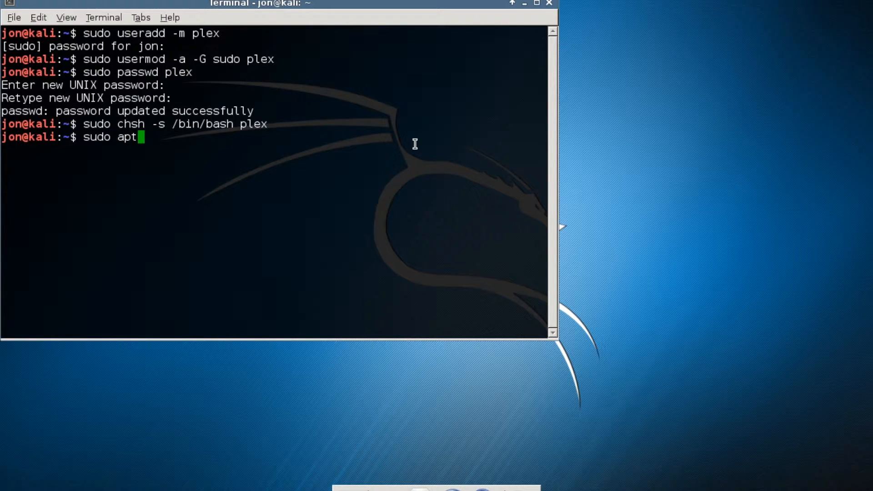
text(-get install gufw)
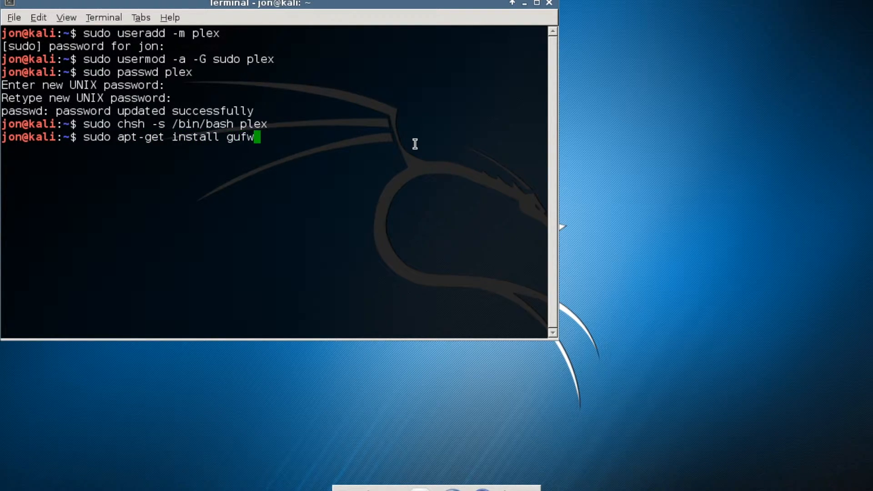
key(Return)
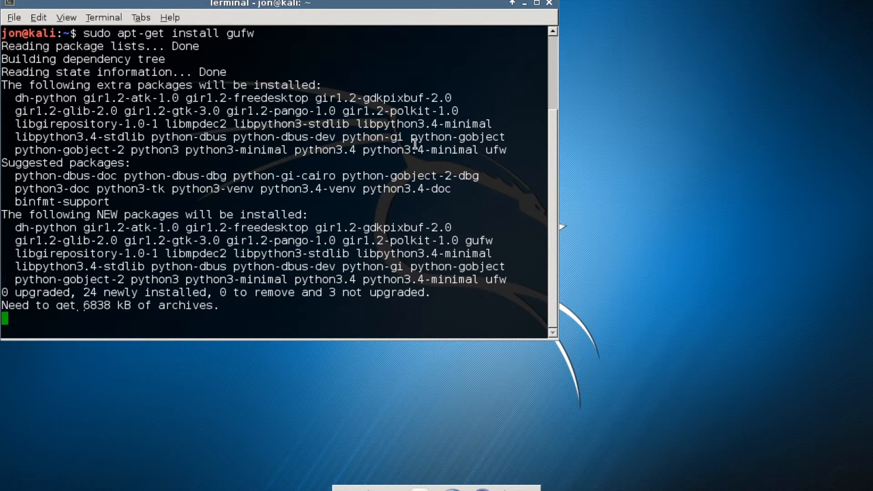
text(you want to continue? [Y/n] y)
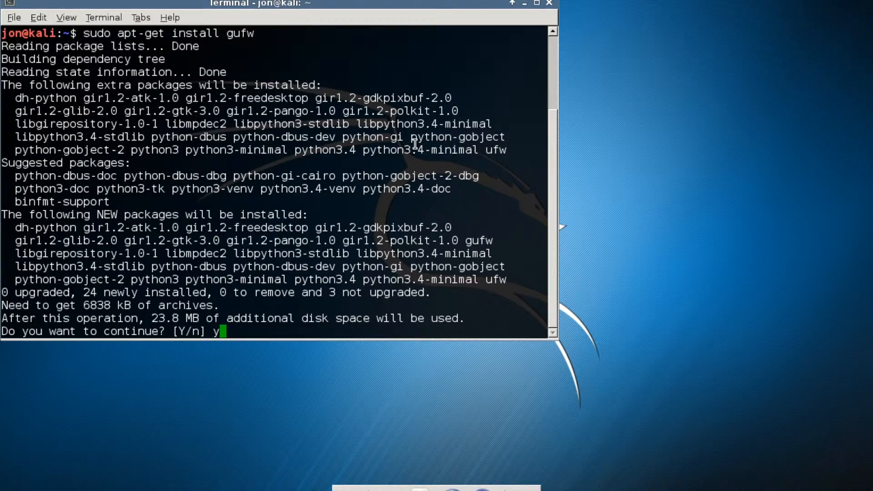
key(Return)
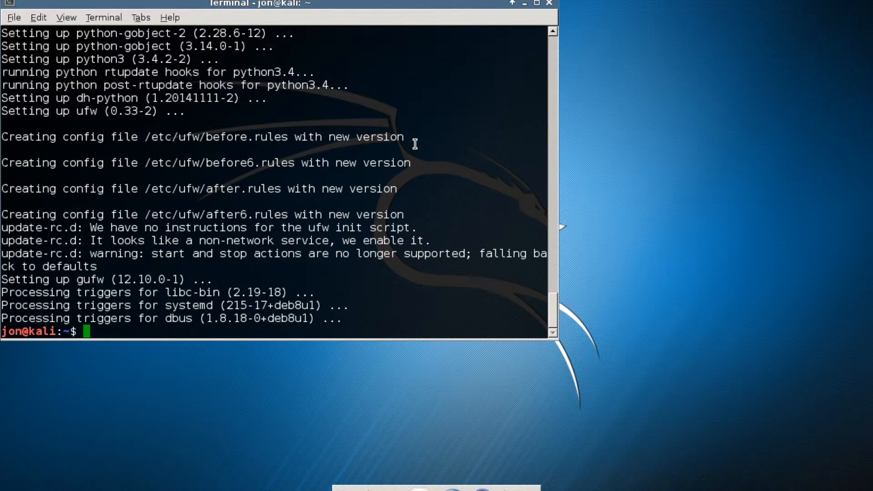
- Enter the gufw command at the prompt, ready to launch the firewall tool
text(guf)
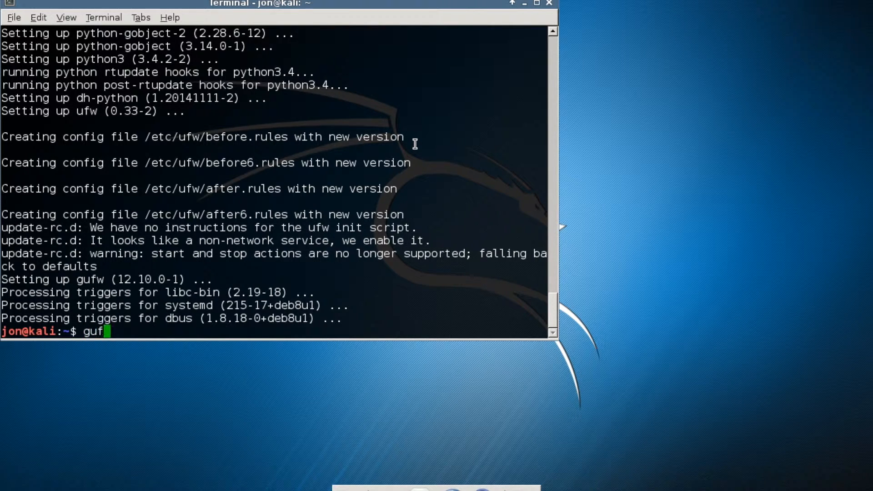
text(w)
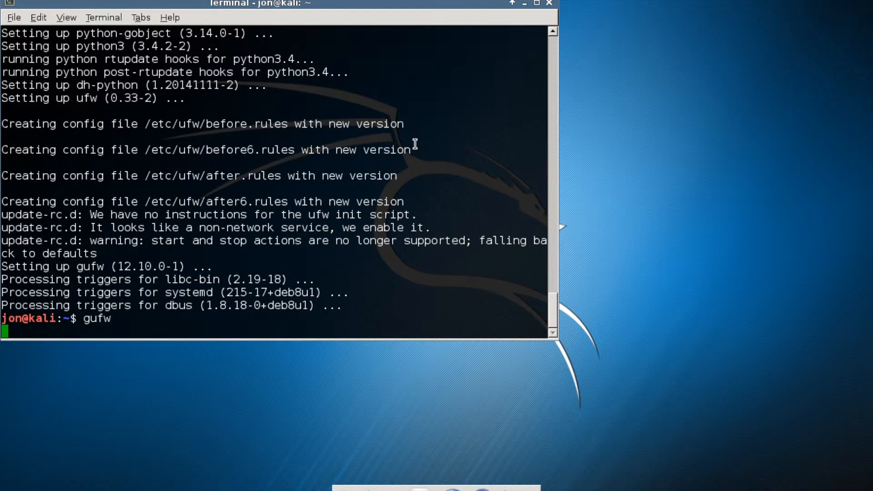
- Launch gufw without sudo and attempt Unlock, which fails with Wrong identification, then close it
key(Return)
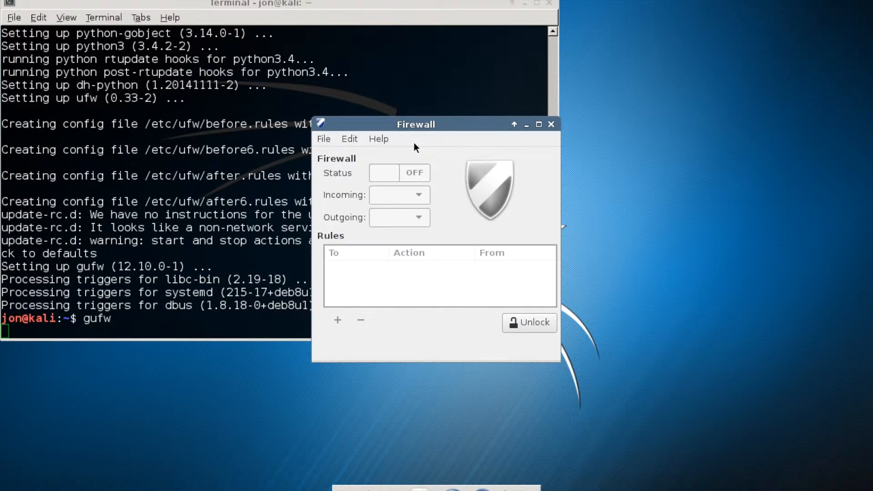
mouse_move(412, 170)
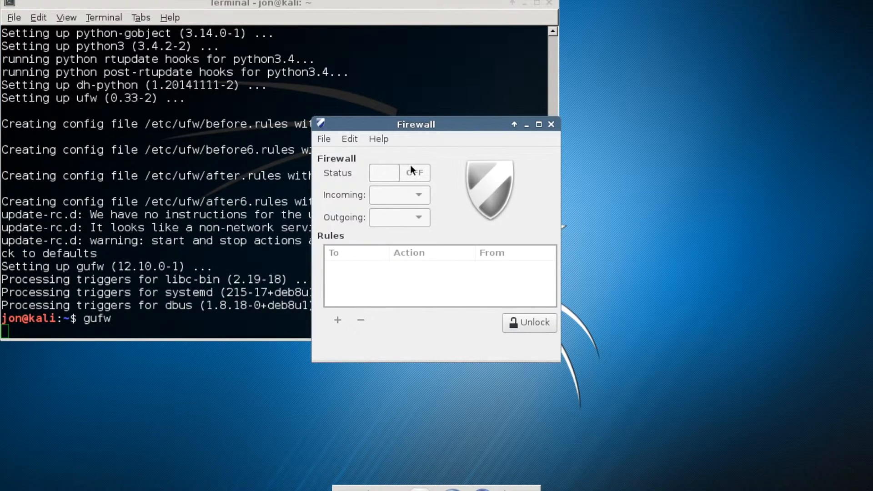
mouse_move(383, 179)
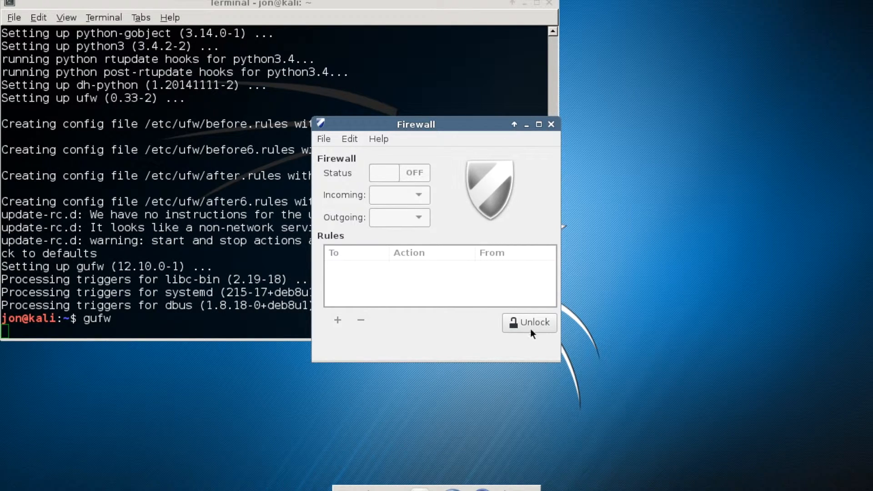
click(528, 322)
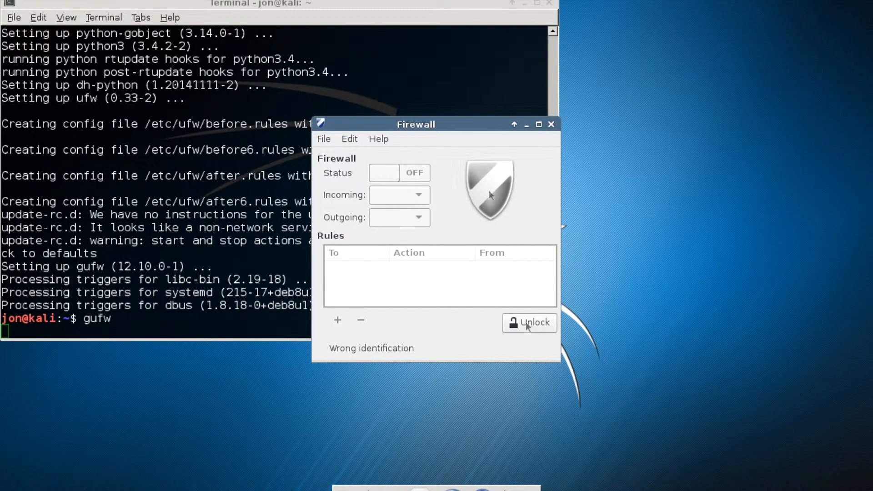
click(552, 125)
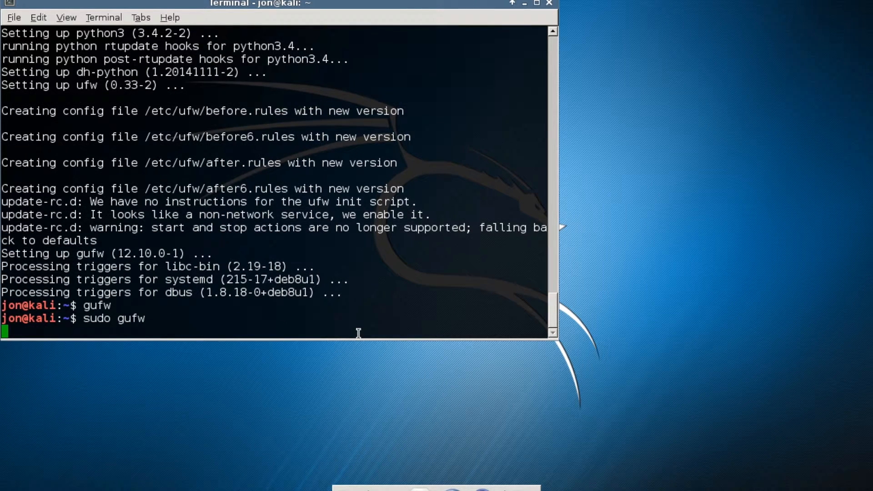
mouse_move(400, 334)
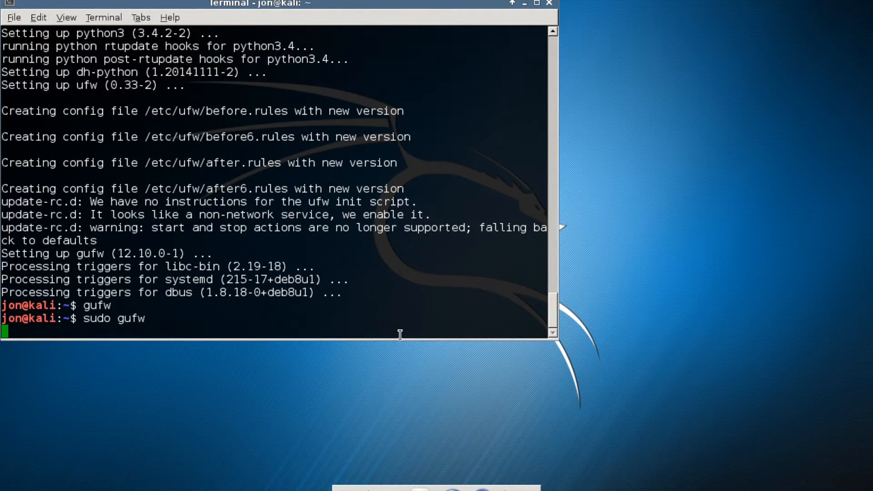
- Run sudo gufw, unlock it and switch the firewall Status ON with Incoming Deny and Outgoing Allow
key(Return)
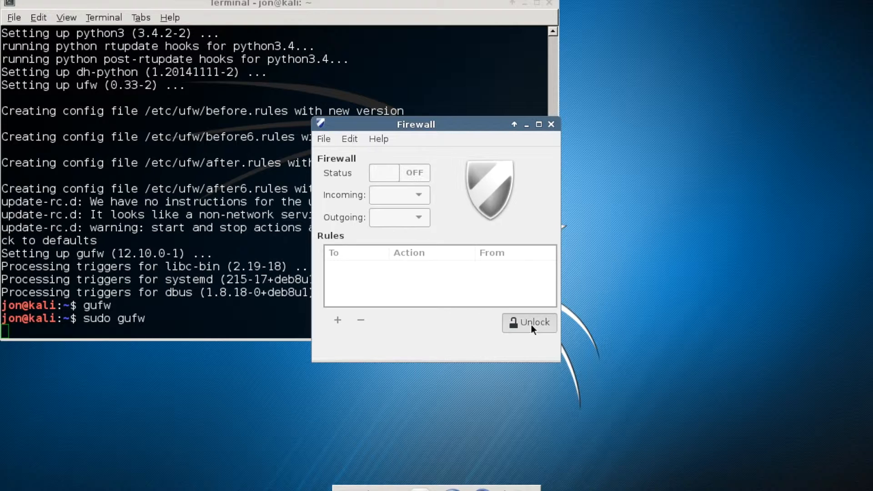
click(528, 322)
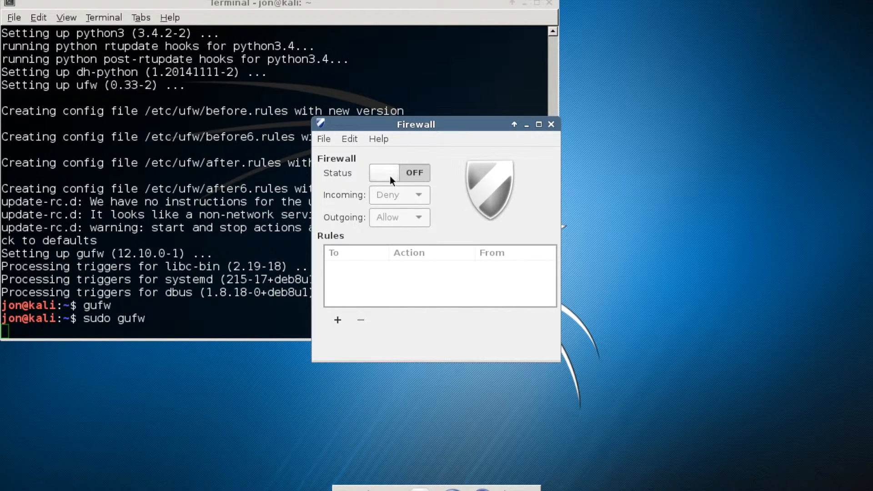
click(398, 173)
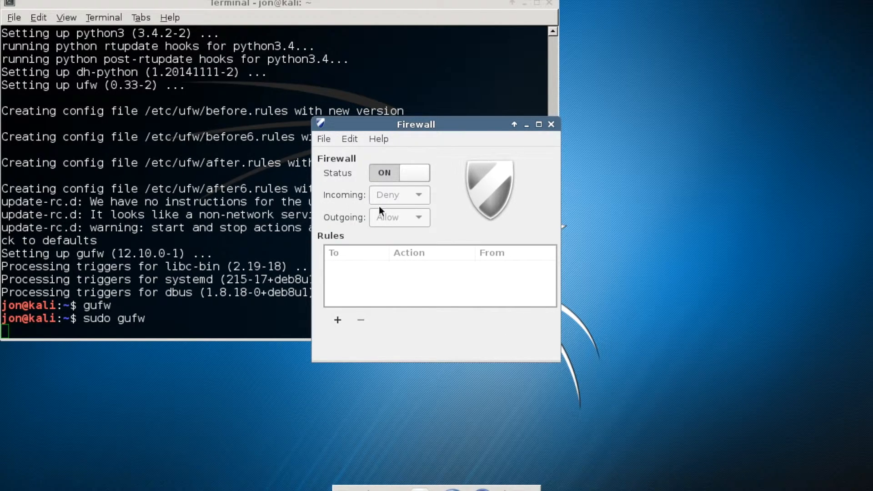
mouse_move(366, 202)
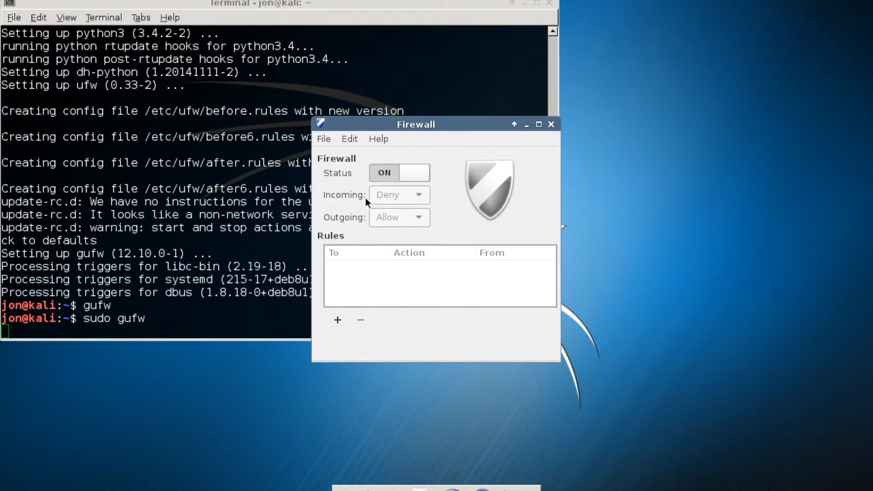
click(399, 172)
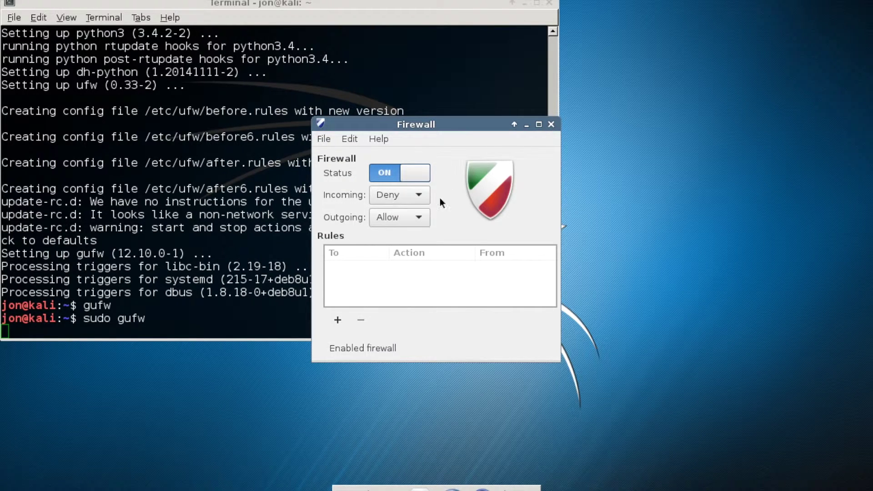
mouse_move(421, 203)
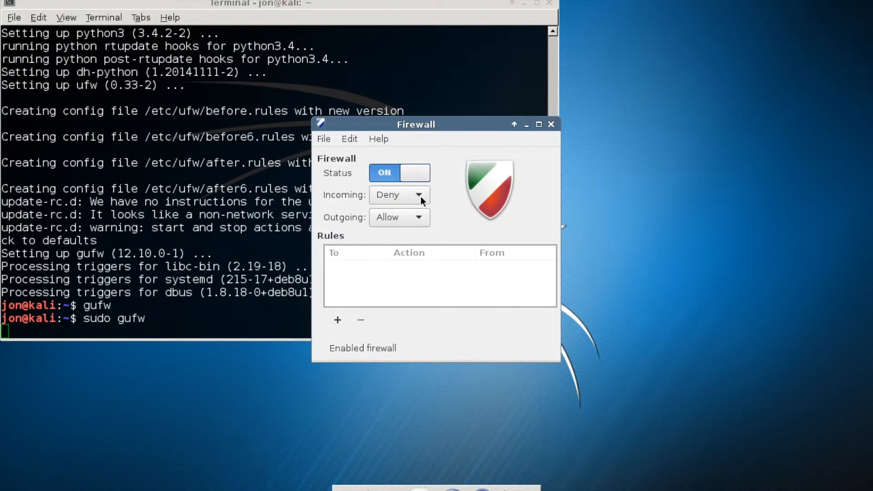
mouse_move(421, 221)
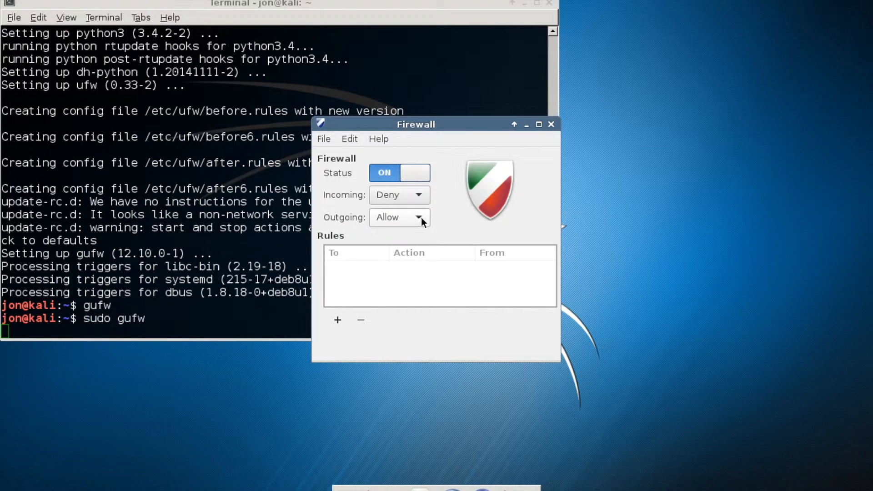
mouse_move(337, 320)
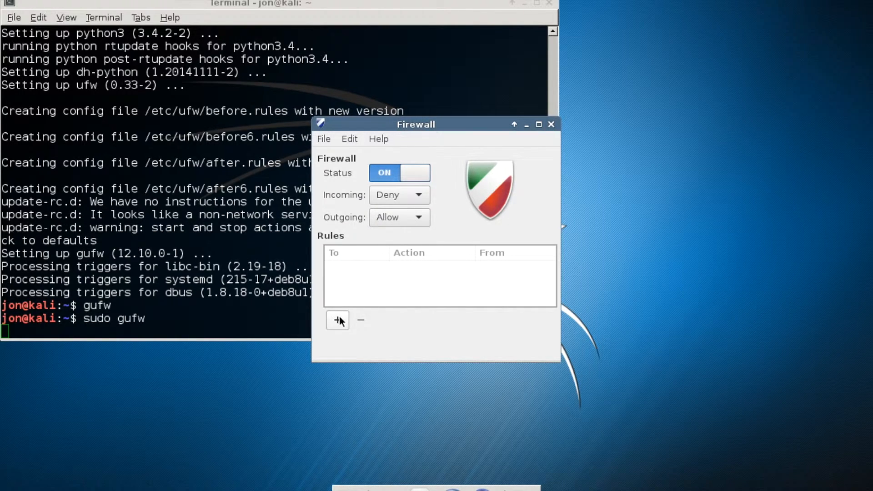
- Start a new Simple rule set to Allow, In, for both TCP and UDP
click(336, 320)
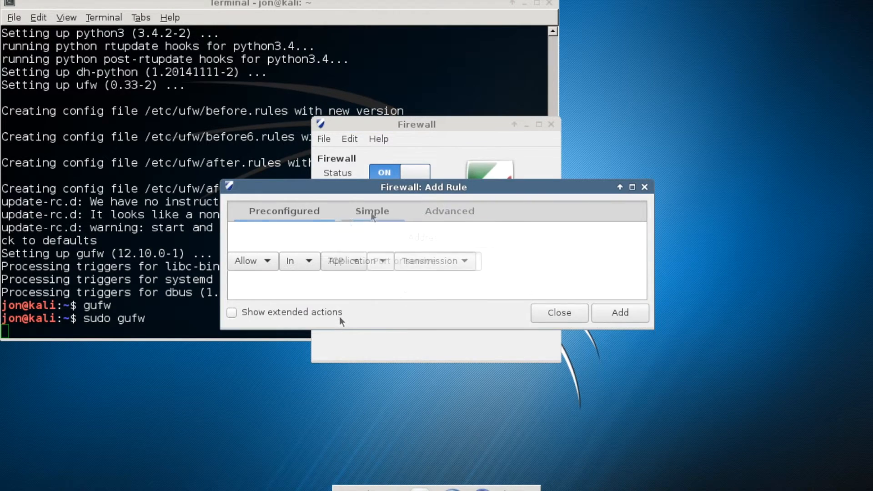
click(371, 210)
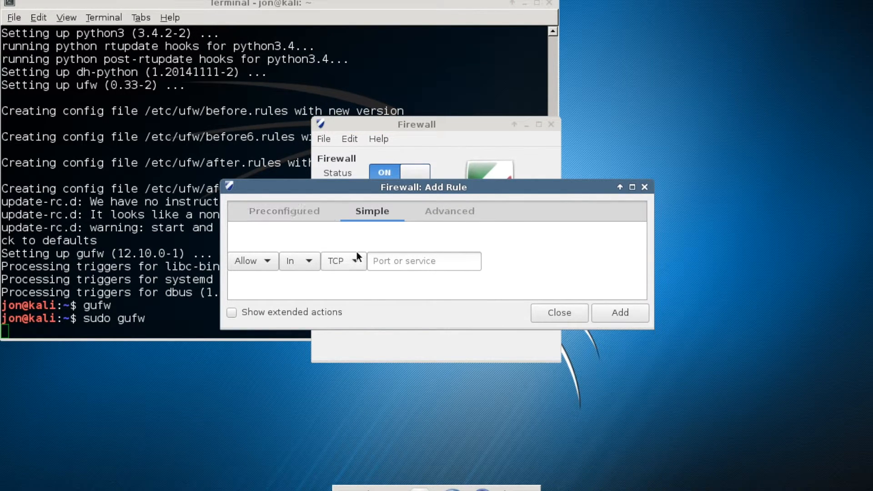
mouse_move(363, 292)
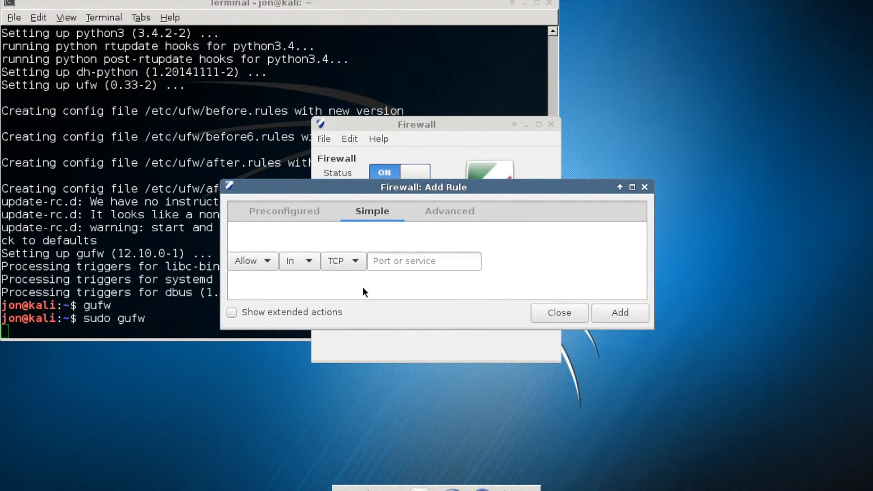
mouse_move(270, 275)
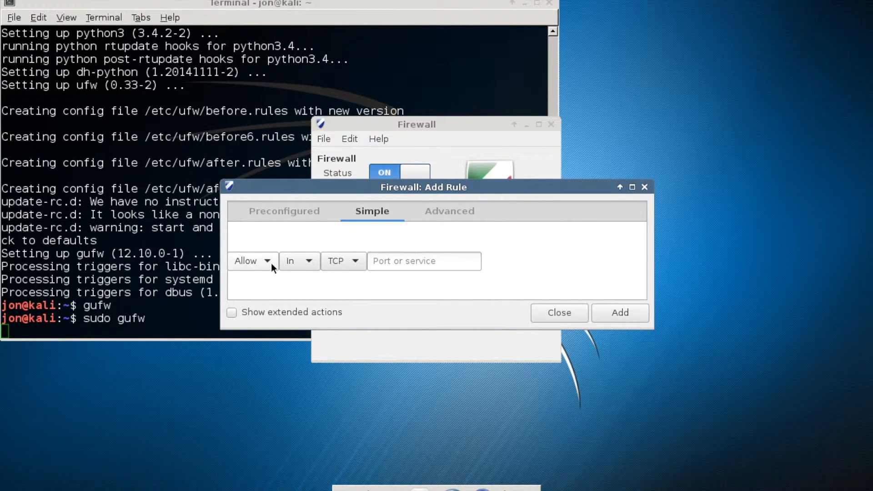
mouse_move(320, 265)
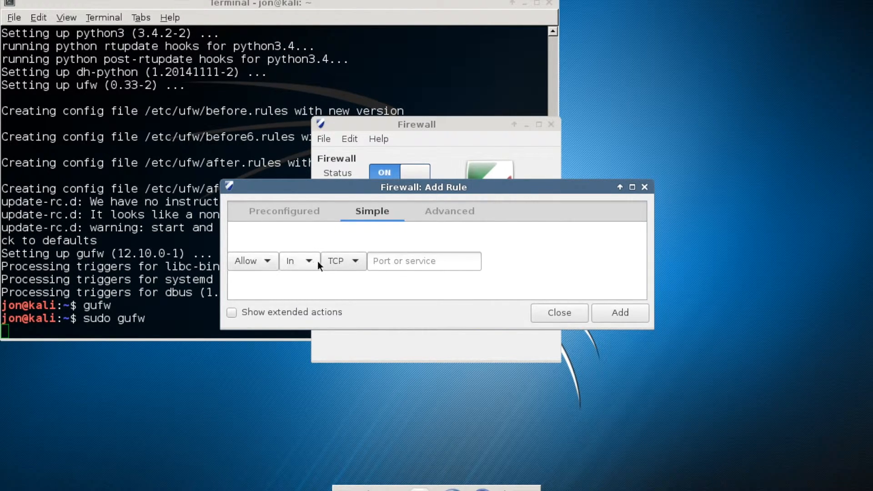
click(342, 261)
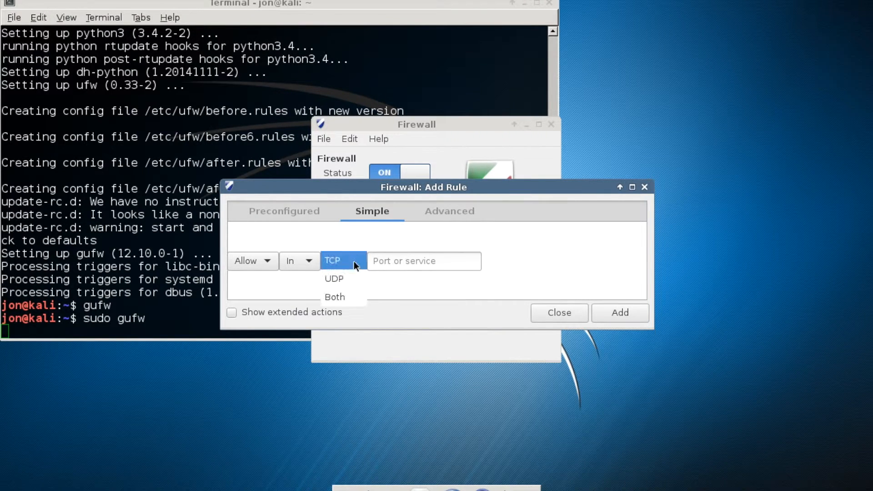
mouse_move(336, 296)
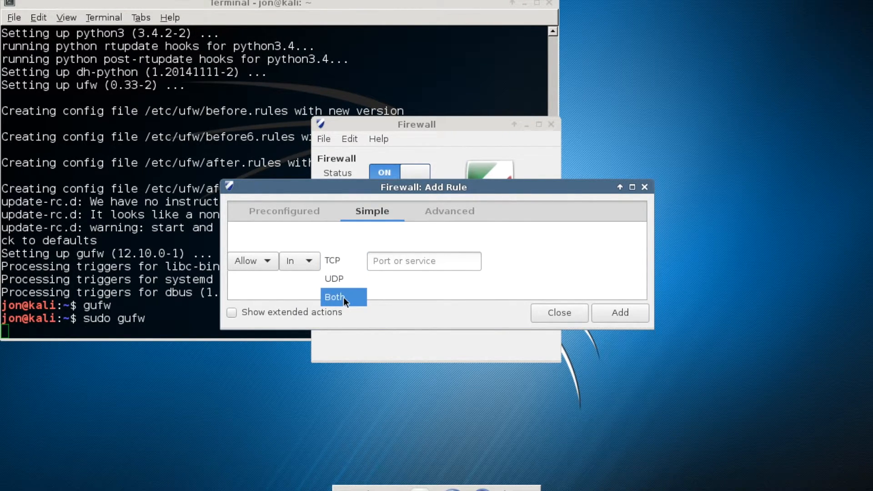
click(335, 296)
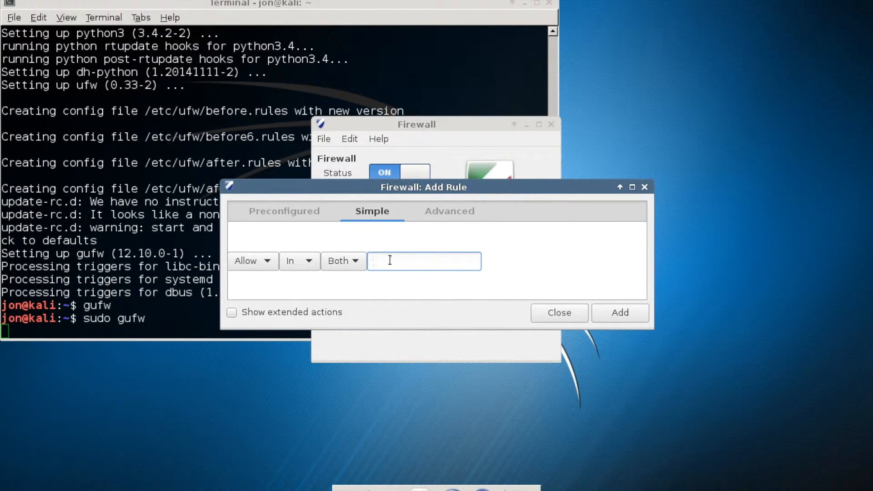
- Enter port 80, add the incoming allow rule and close the rule window
text(80)
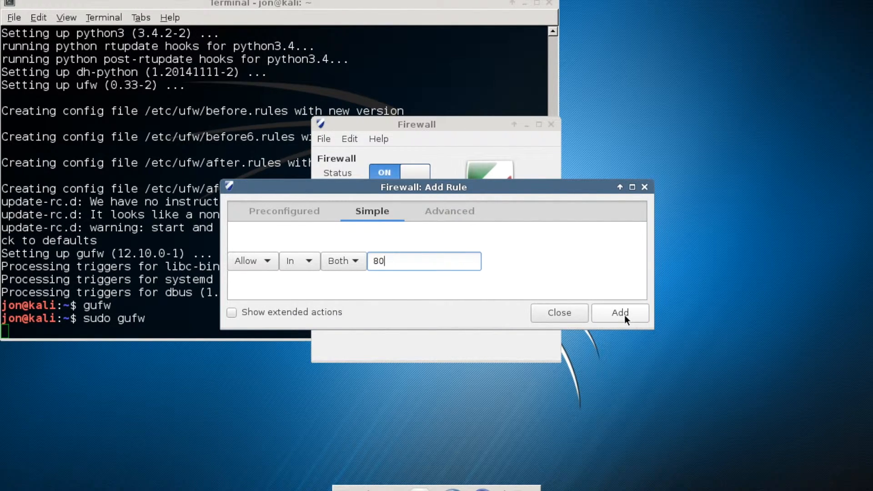
mouse_move(358, 285)
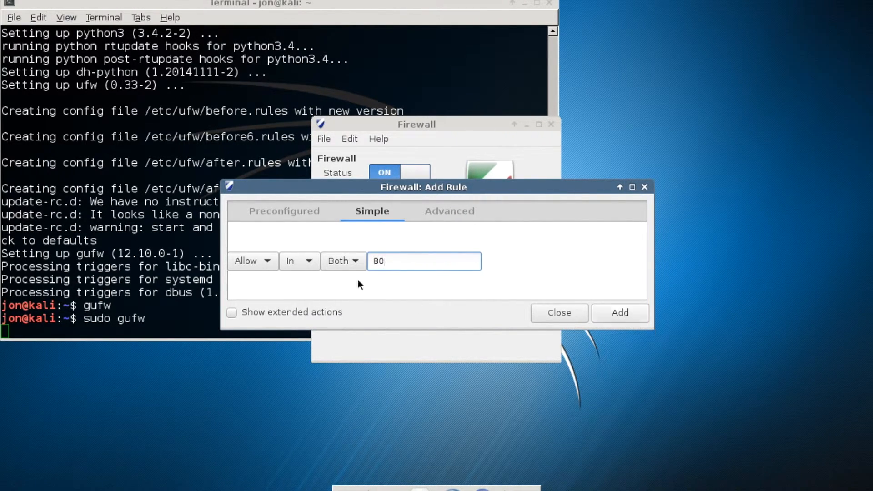
click(299, 261)
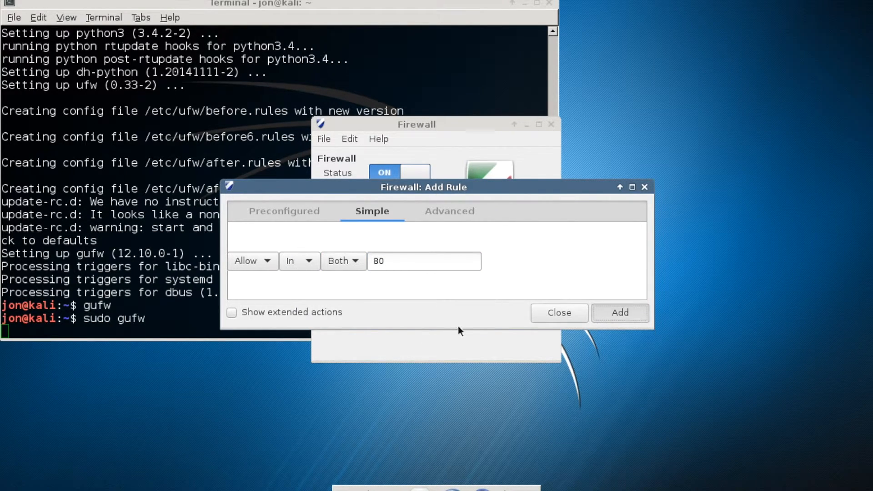
click(619, 312)
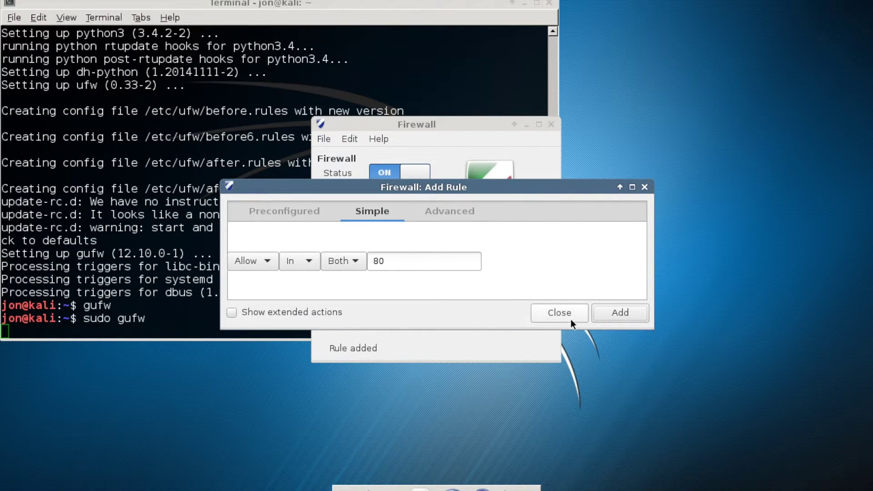
click(558, 312)
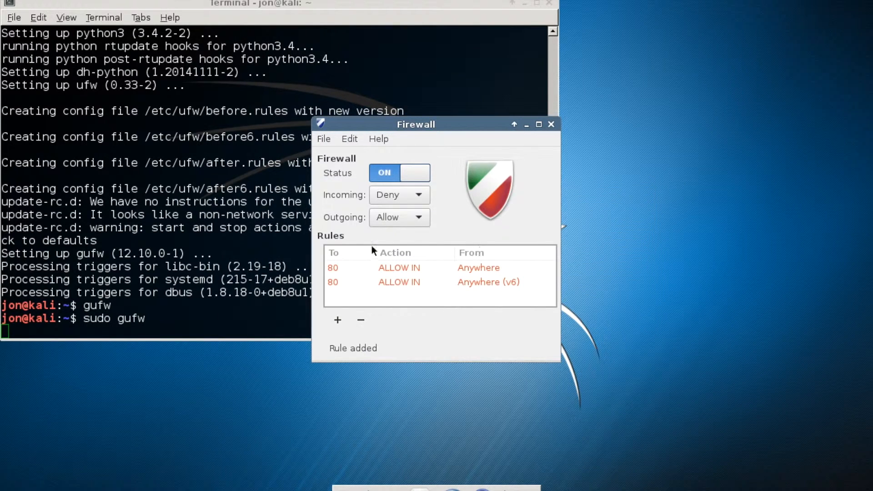
mouse_move(528, 287)
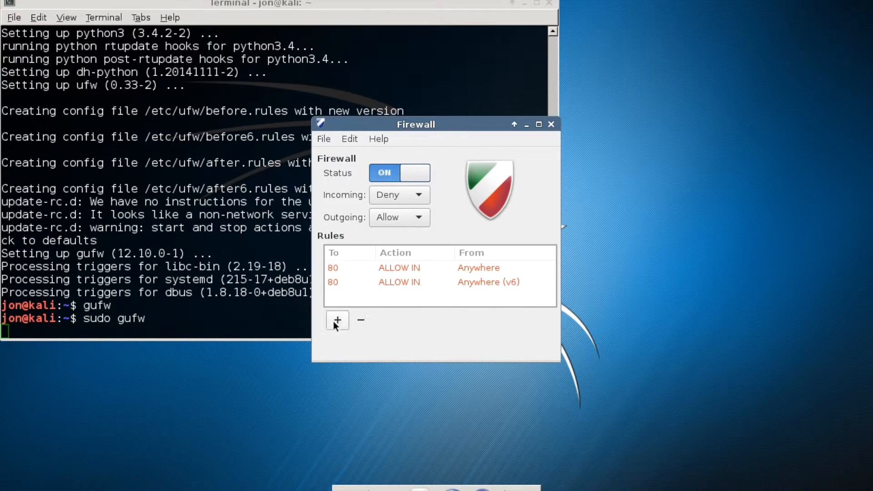
- Add an outgoing allow rule for port 80 on both TCP and UDP
click(336, 320)
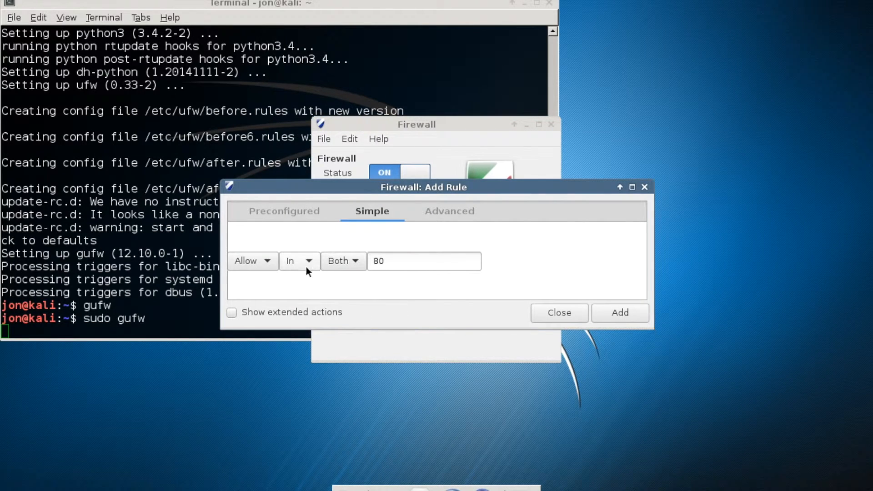
click(298, 262)
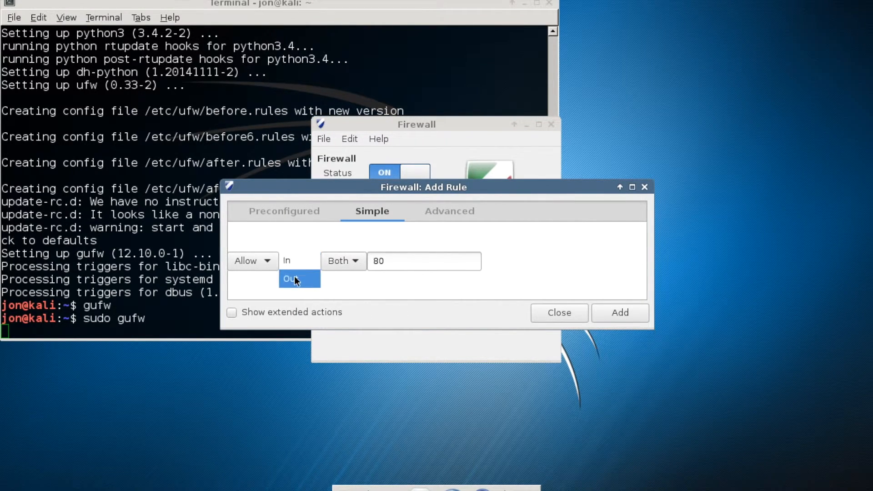
click(295, 278)
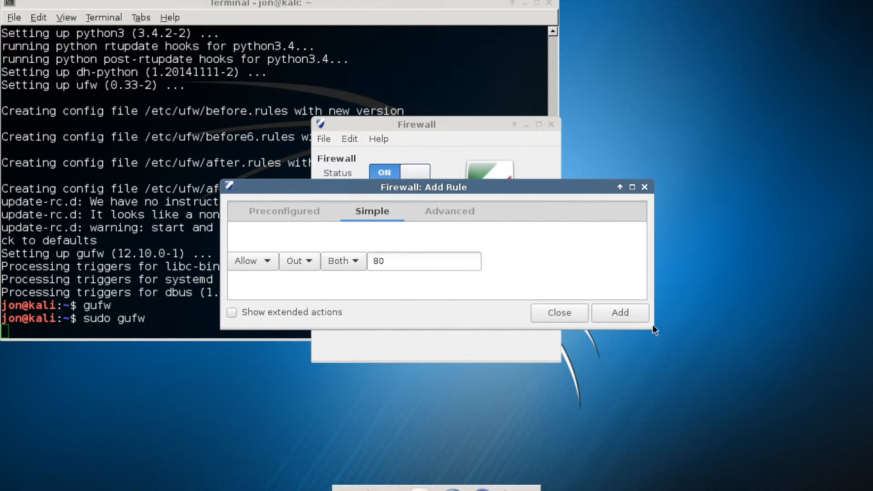
click(620, 312)
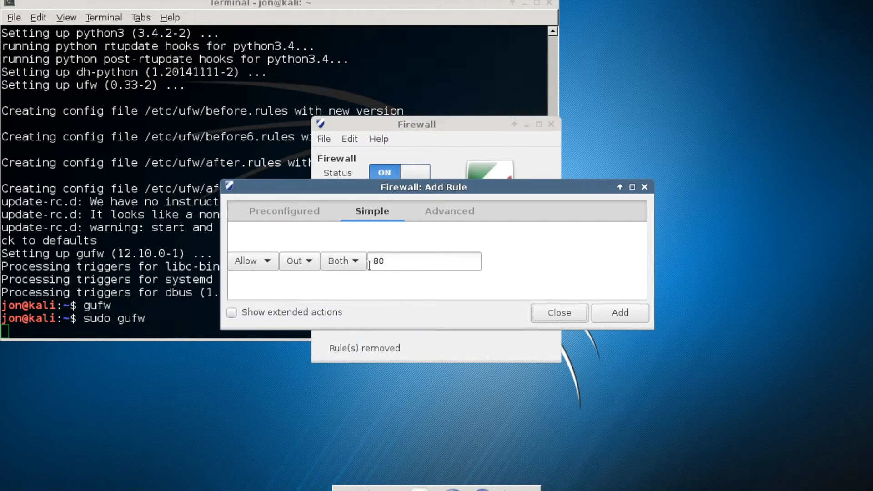
- Keep protocol Both and change the port to 443 for the next outgoing allow rule
click(340, 261)
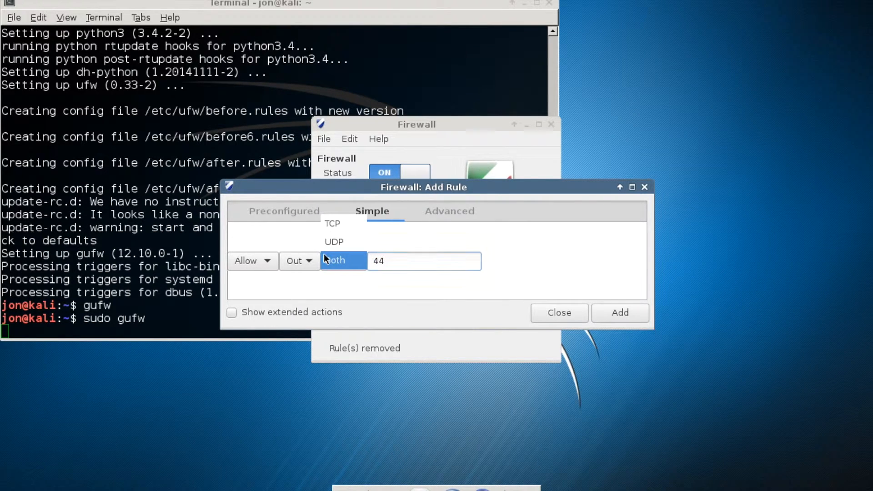
click(343, 261)
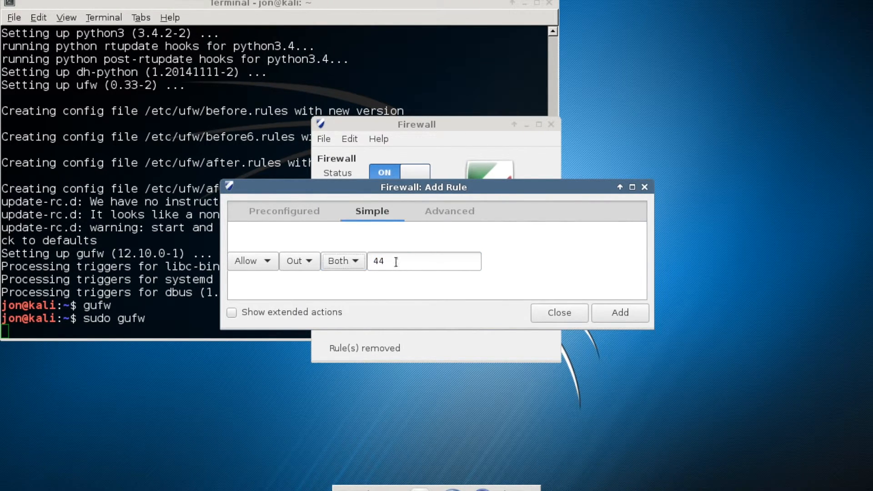
text(3)
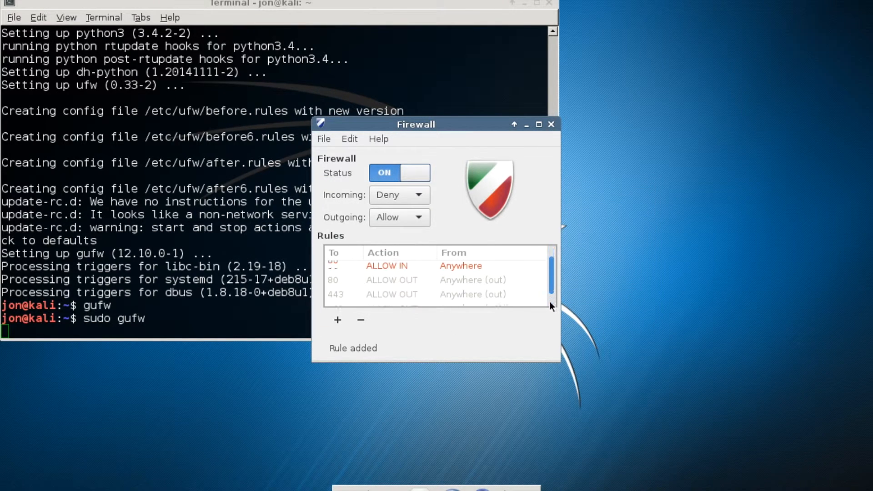
- Add an incoming allow rule for port 3389 (TCP and UDP) and close the rule window
click(336, 319)
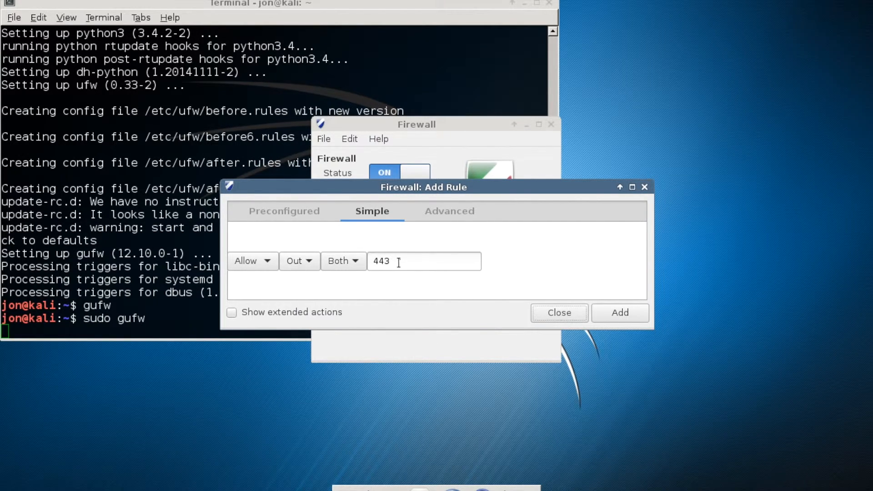
text(3389)
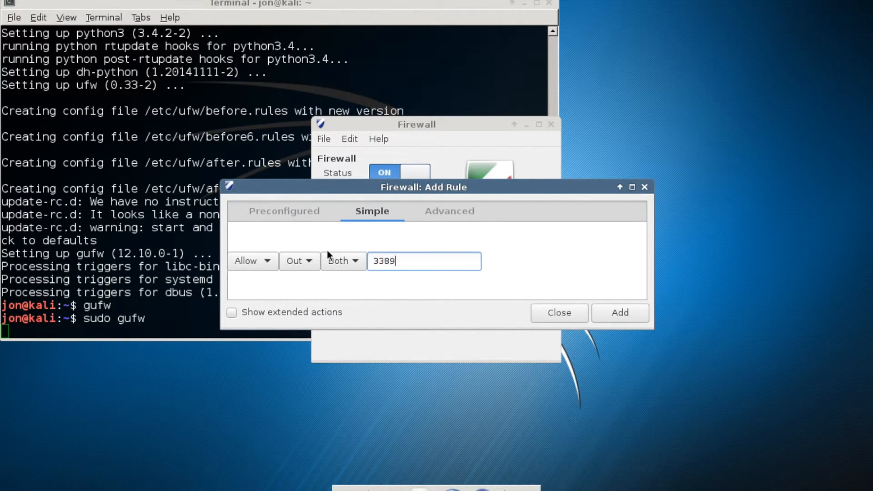
click(299, 261)
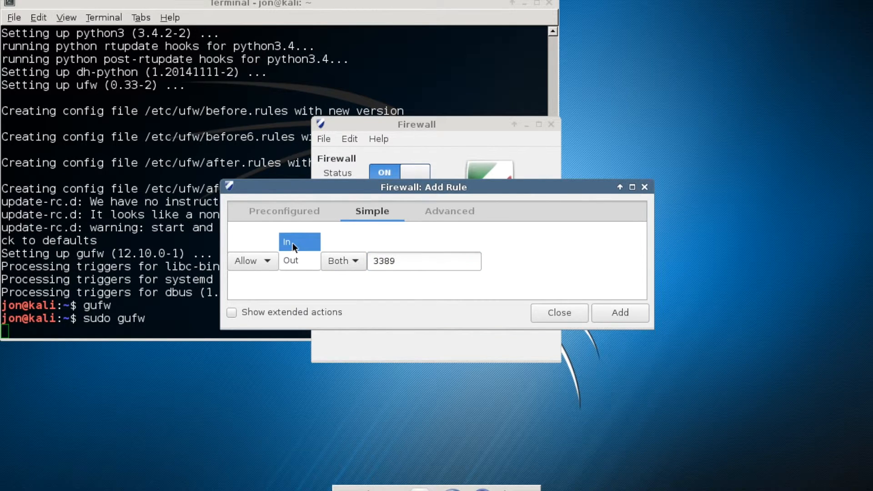
click(288, 242)
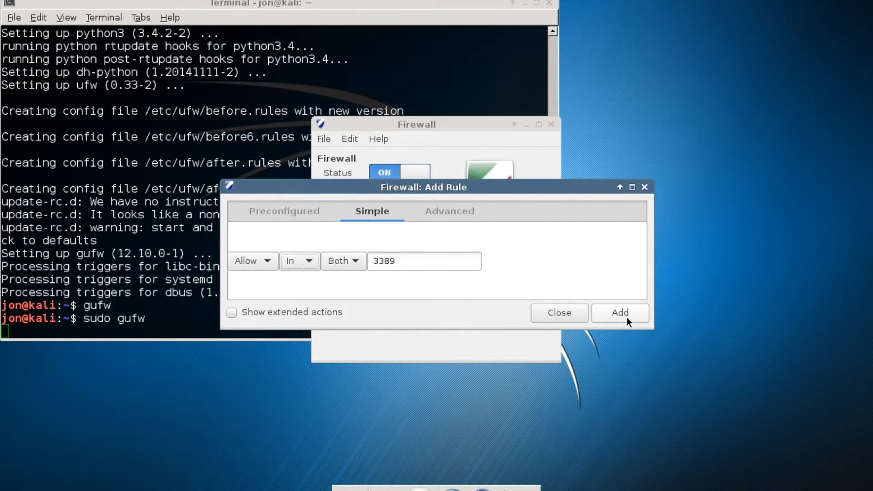
click(620, 312)
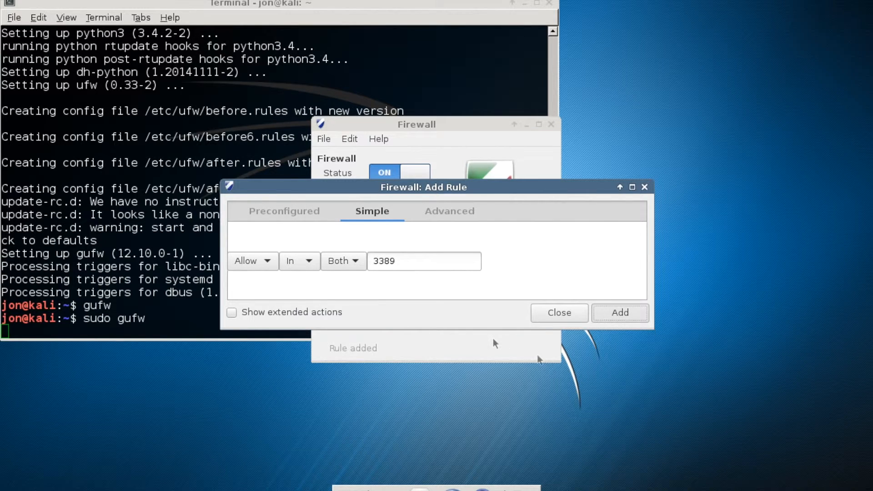
click(558, 312)
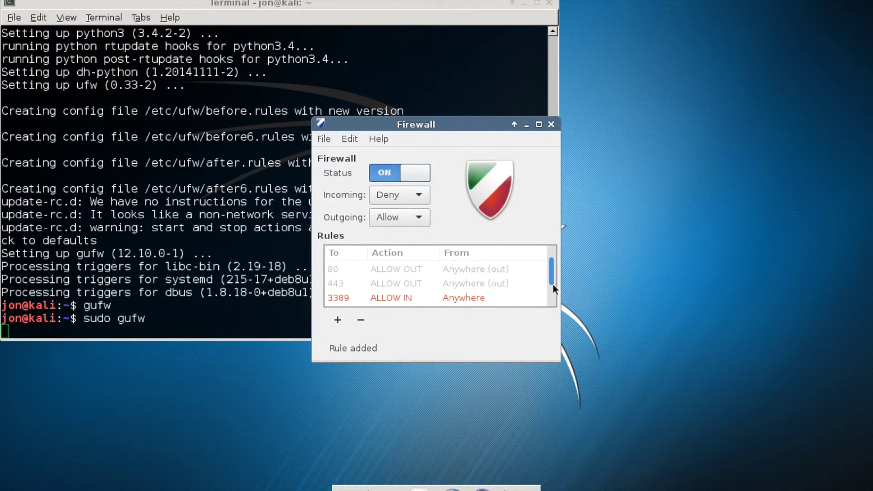
scroll(down, 3)
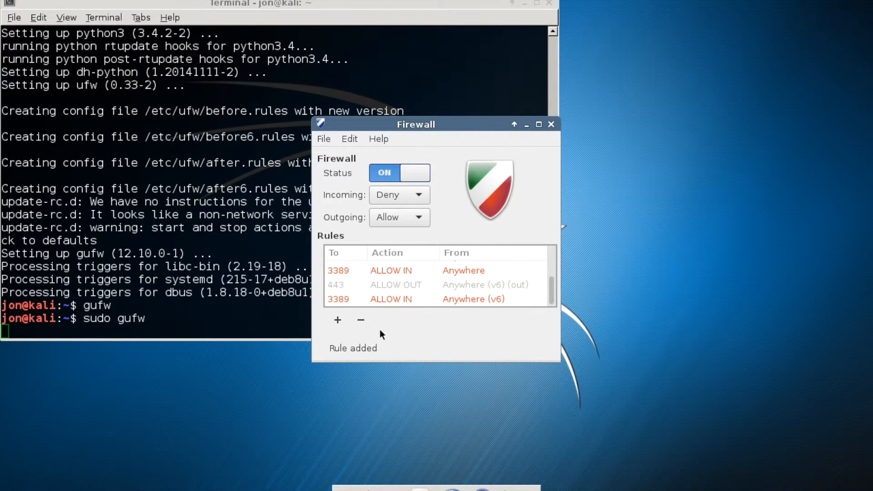
mouse_move(337, 319)
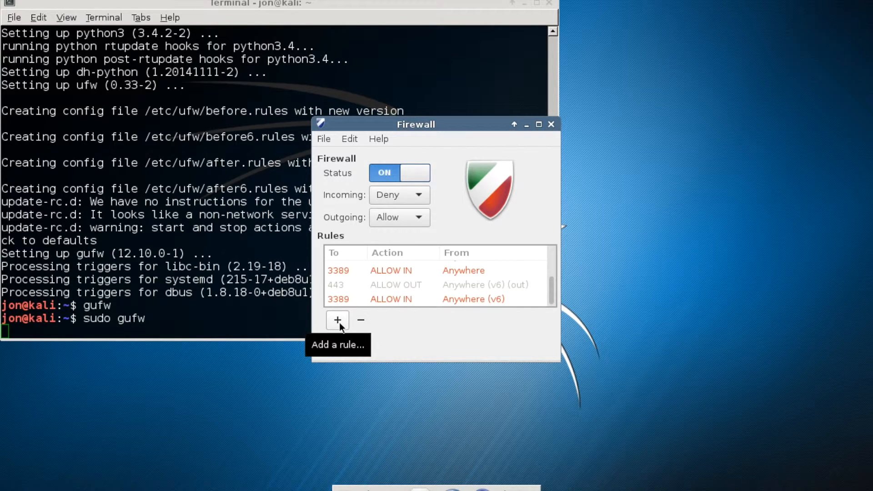
- Add an outgoing allow rule for port 3389 and close the rule window
click(337, 319)
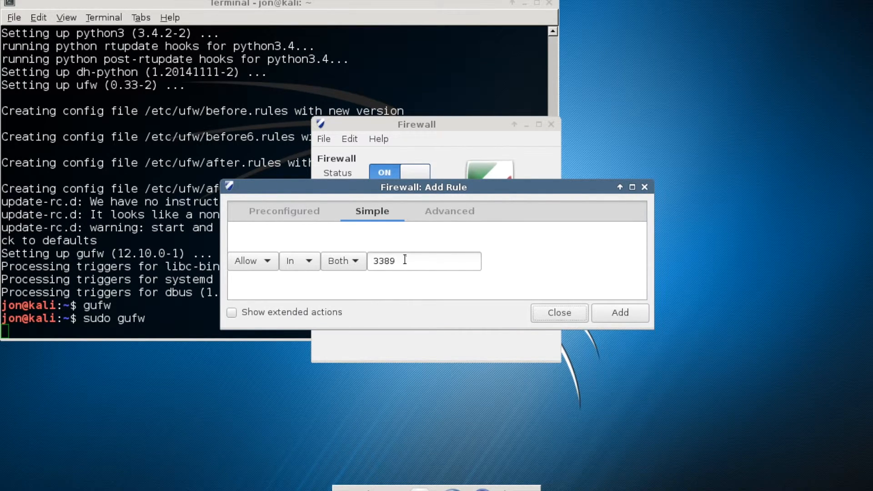
mouse_move(381, 216)
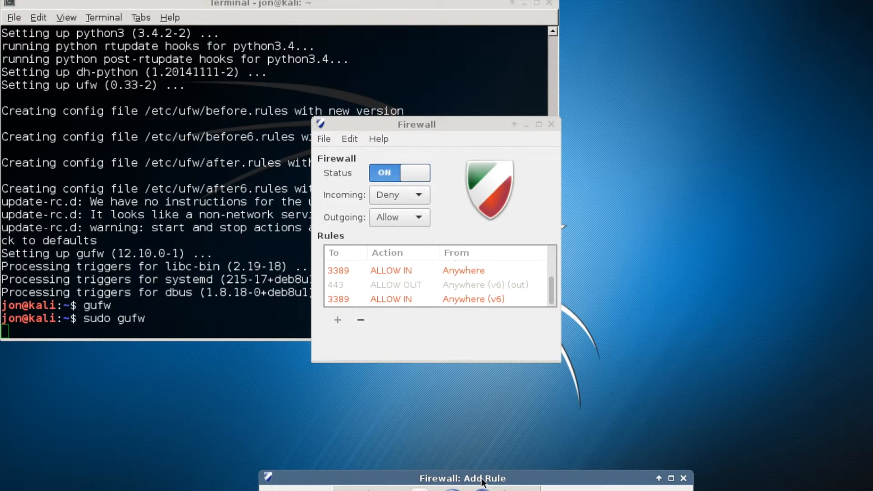
mouse_move(578, 479)
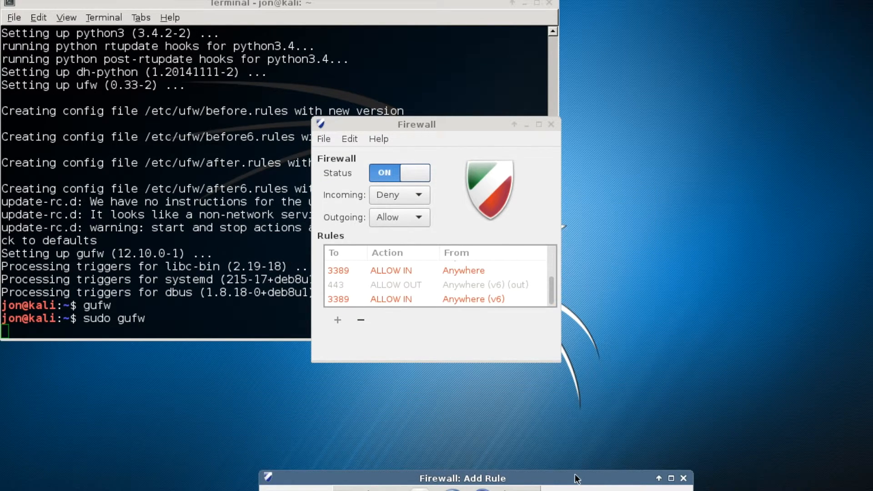
click(462, 478)
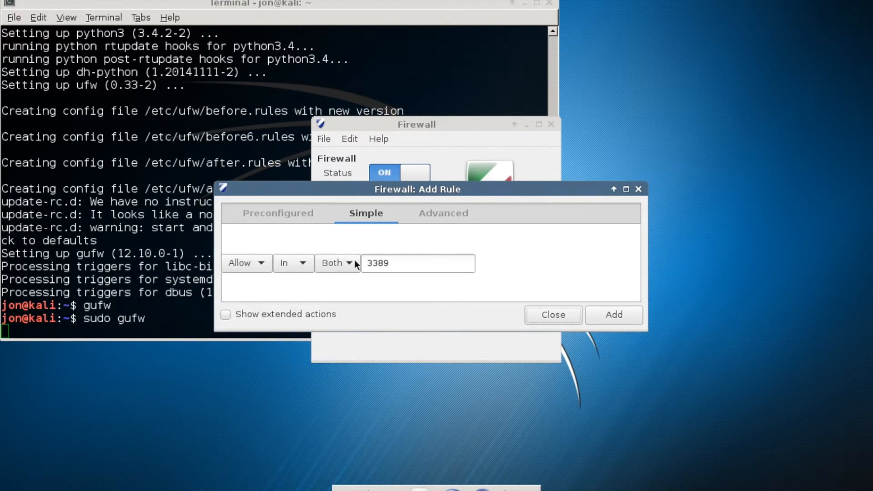
click(292, 263)
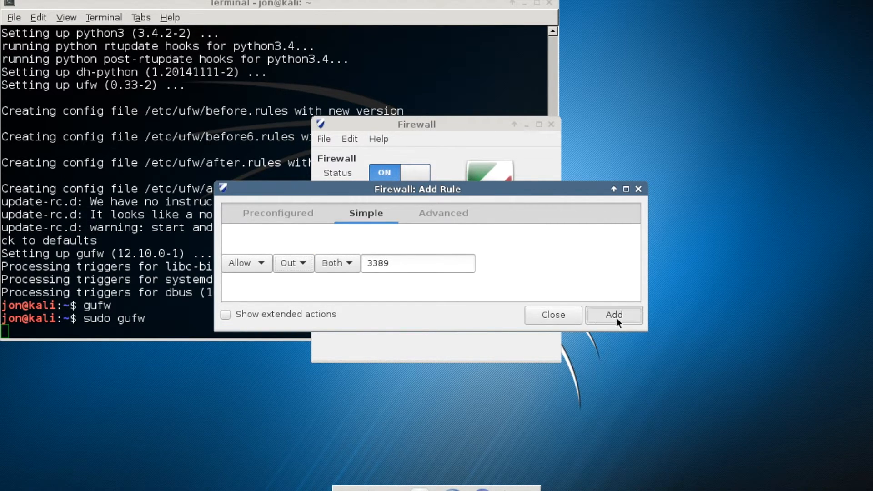
click(613, 315)
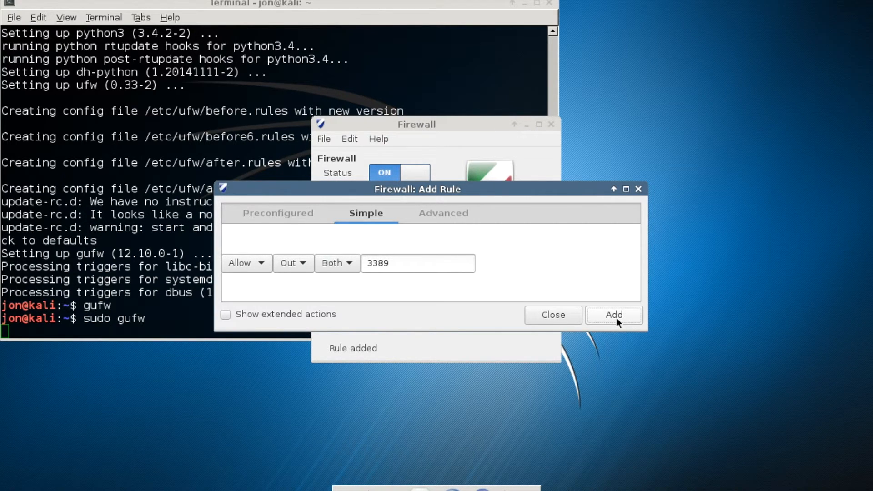
mouse_move(548, 371)
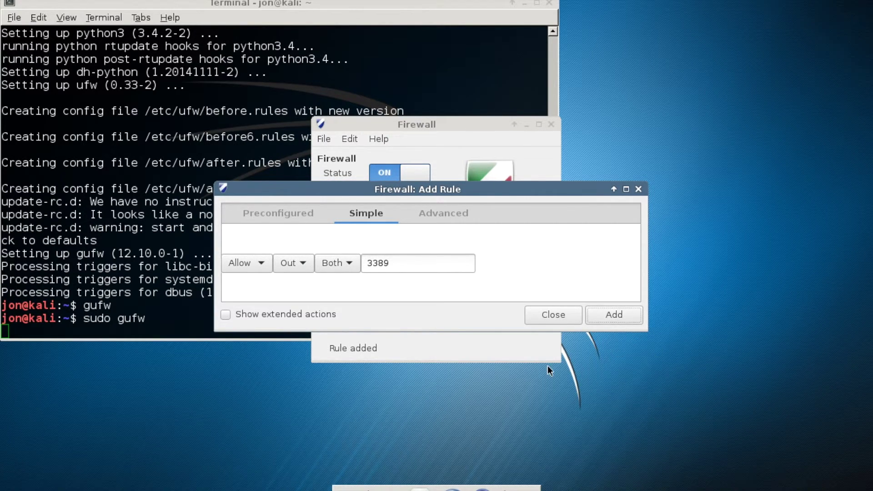
mouse_move(587, 362)
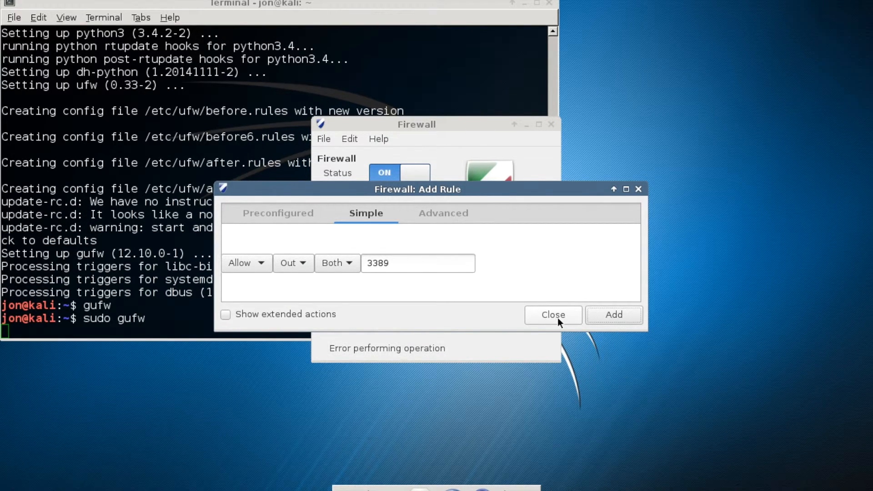
click(552, 315)
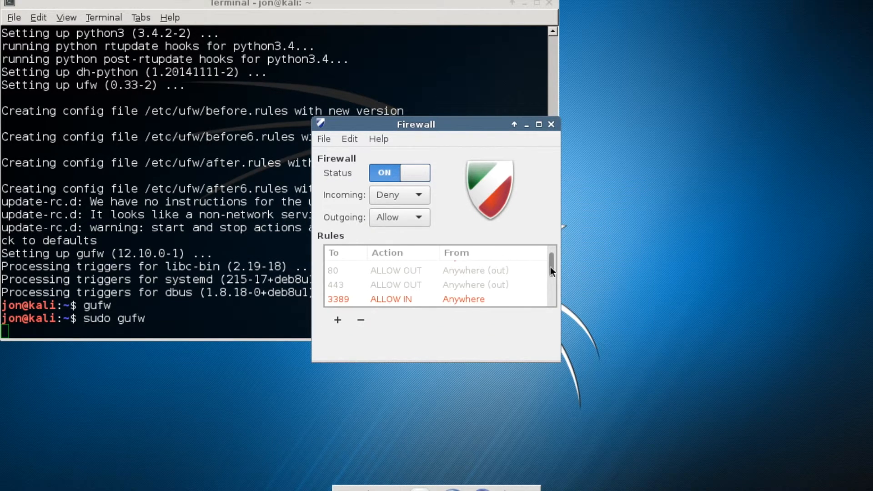
- Scroll through the rule list and start a new rule
scroll(down, 3)
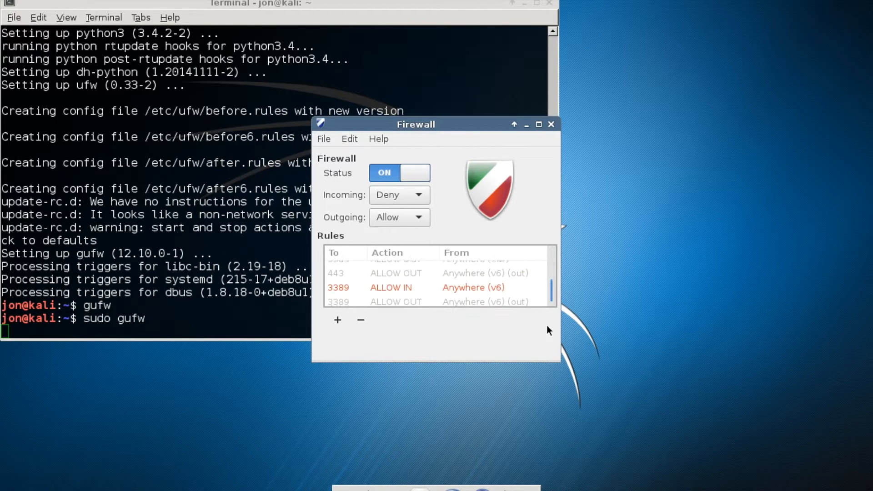
scroll(down, 3)
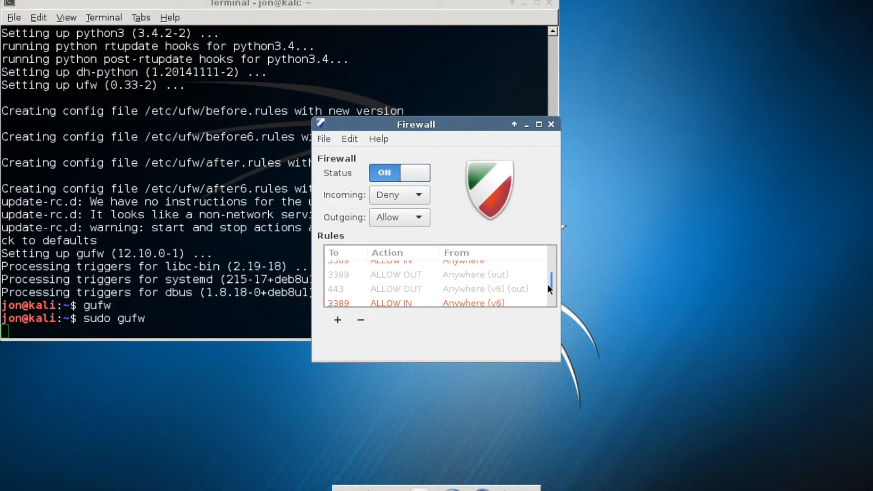
scroll(down, 3)
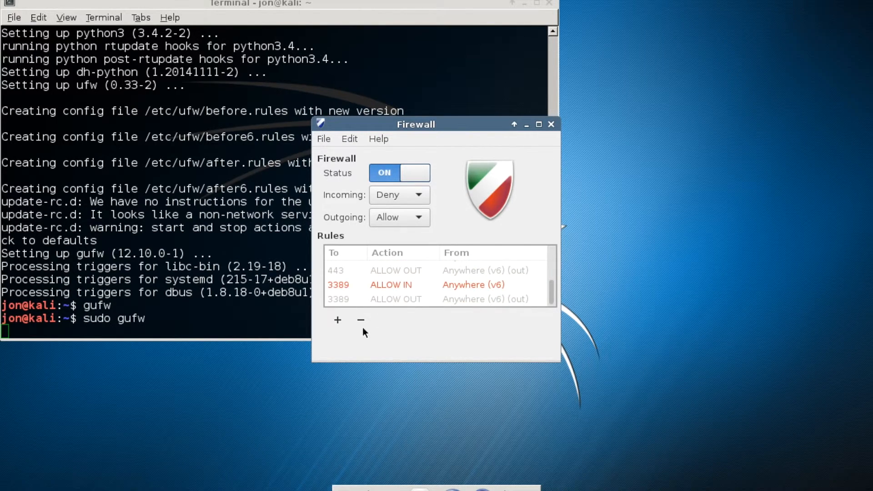
click(337, 320)
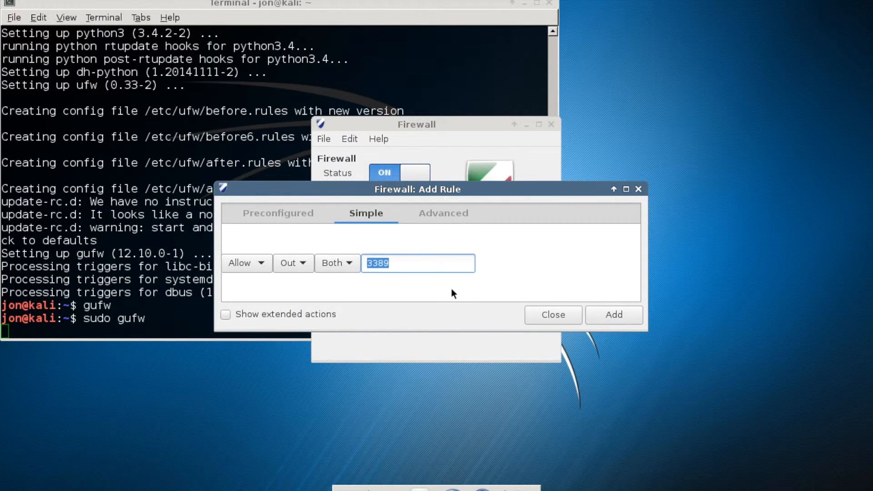
- Add allow rules for port 22 outgoing and then incoming
text(22)
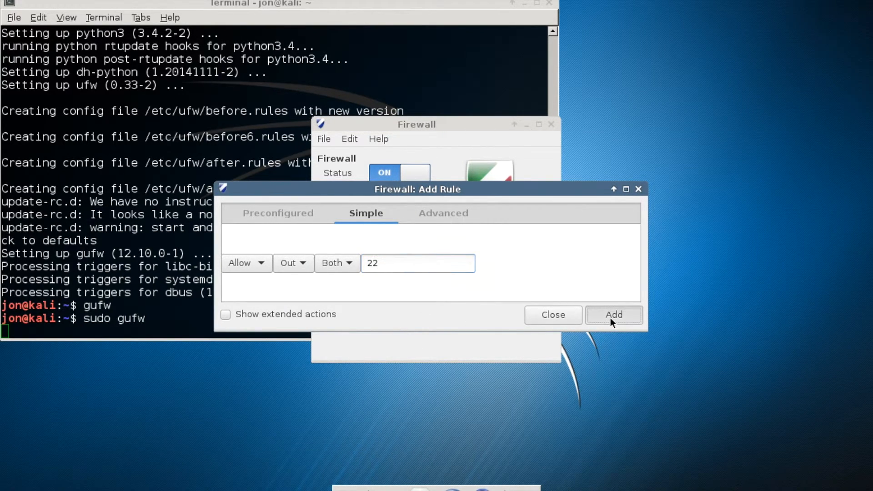
mouse_move(456, 338)
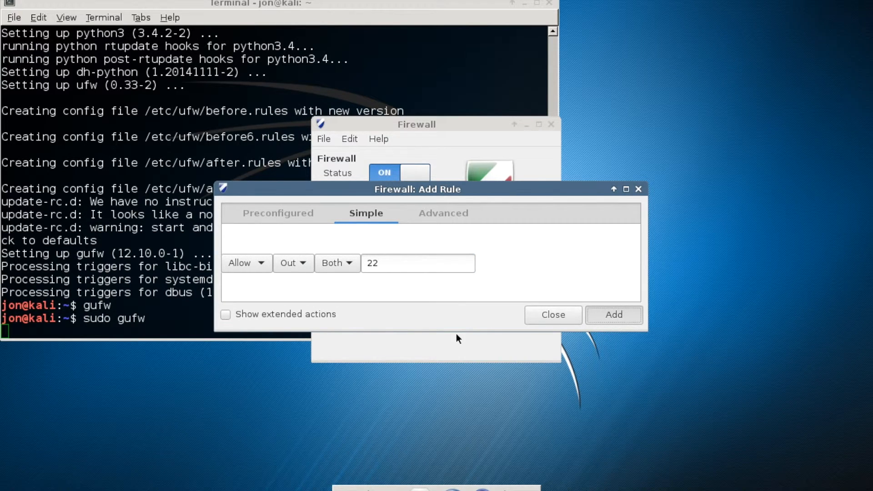
mouse_move(609, 373)
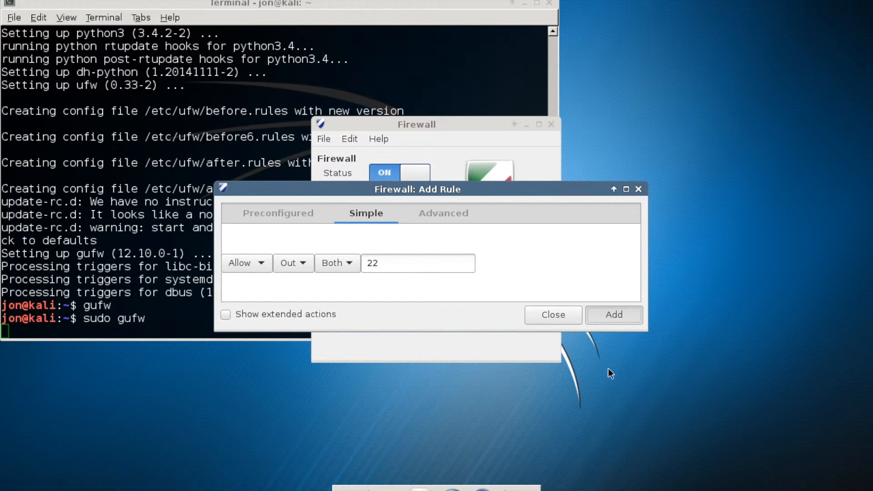
click(613, 314)
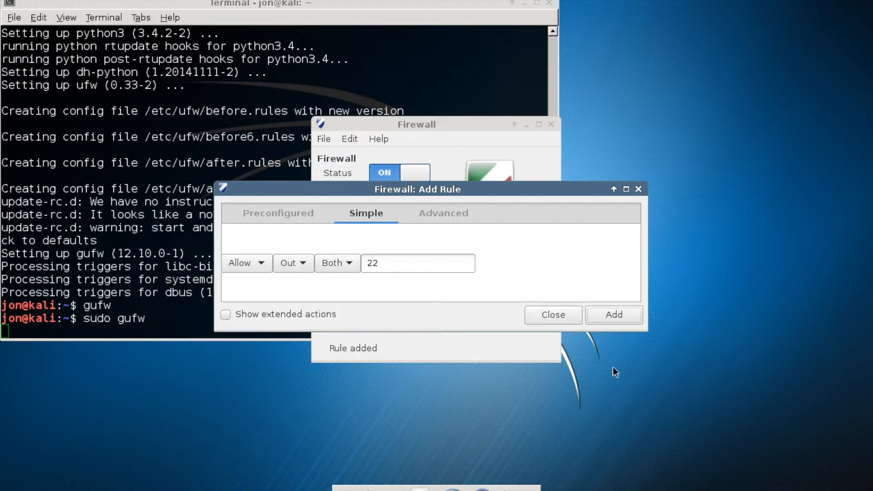
mouse_move(554, 314)
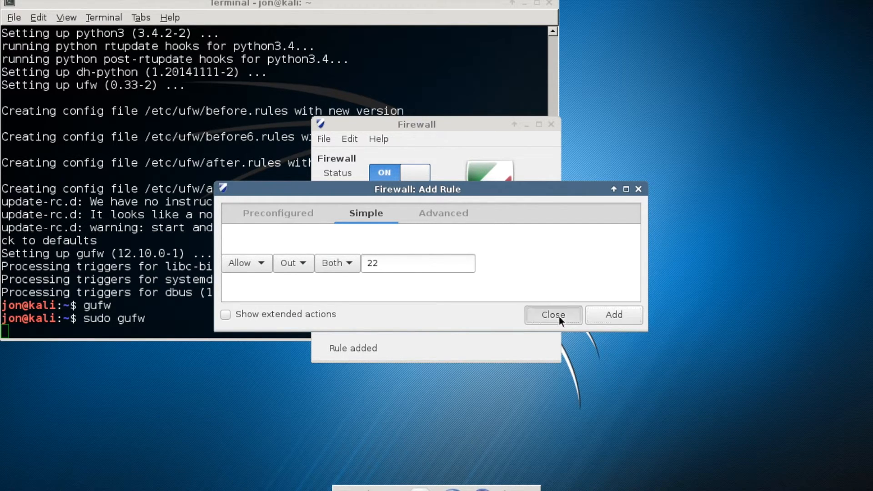
mouse_move(378, 253)
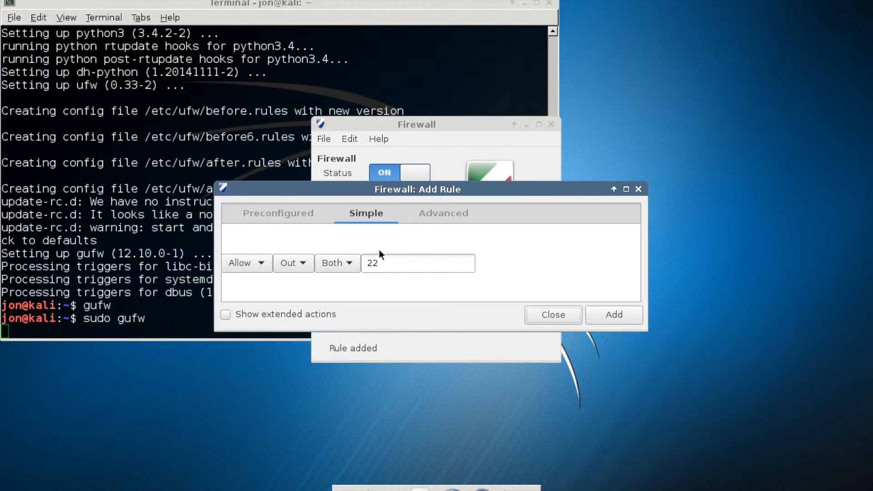
click(292, 263)
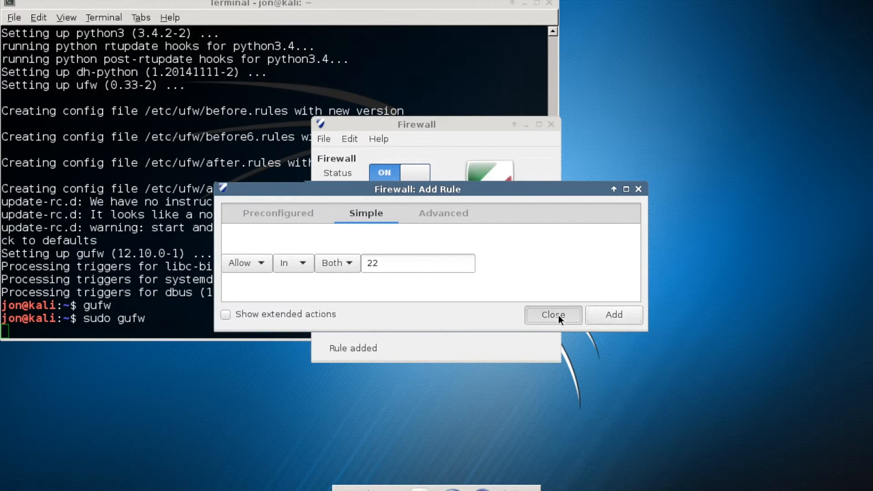
click(552, 314)
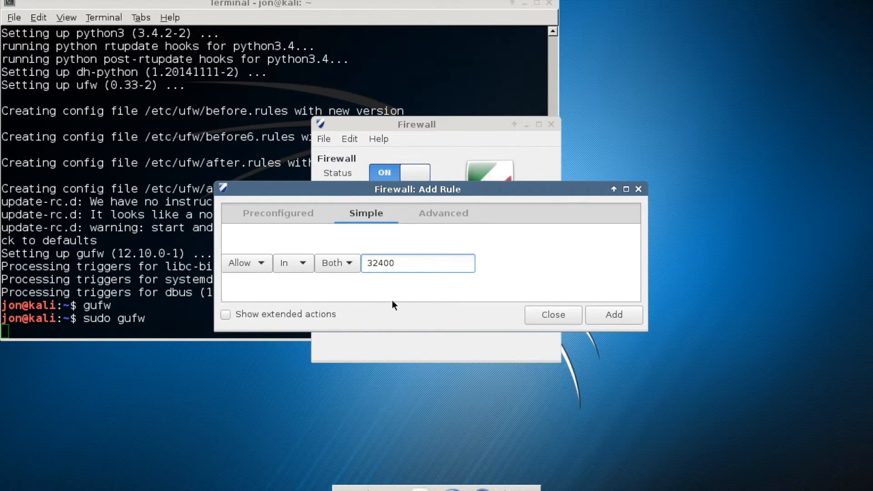
- Add allow rules for port 32400 incoming and outgoing, then close the rule window
click(417, 263)
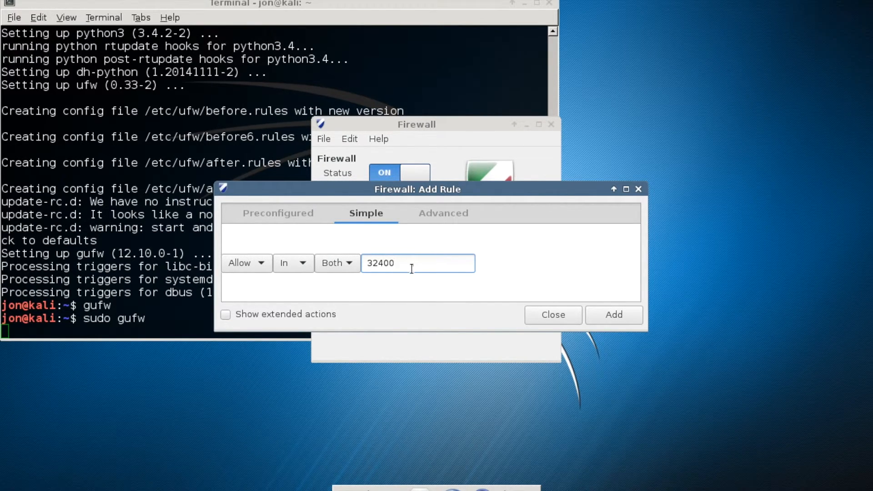
mouse_move(444, 278)
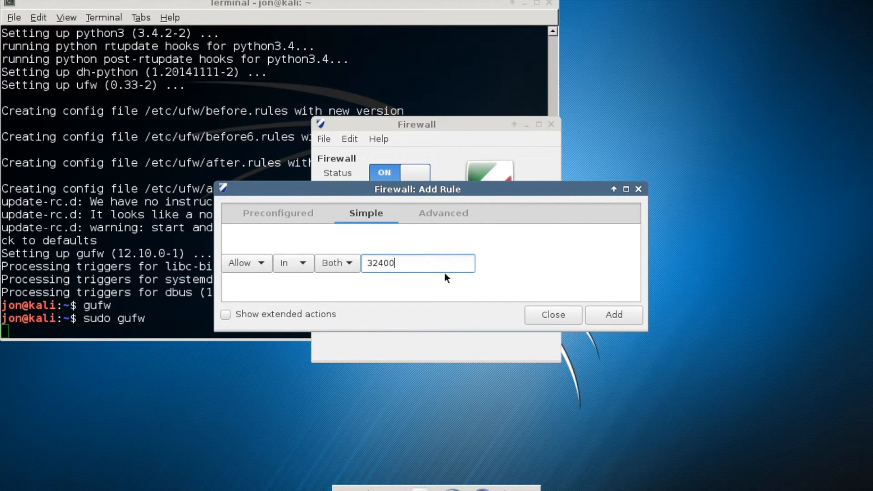
mouse_move(668, 314)
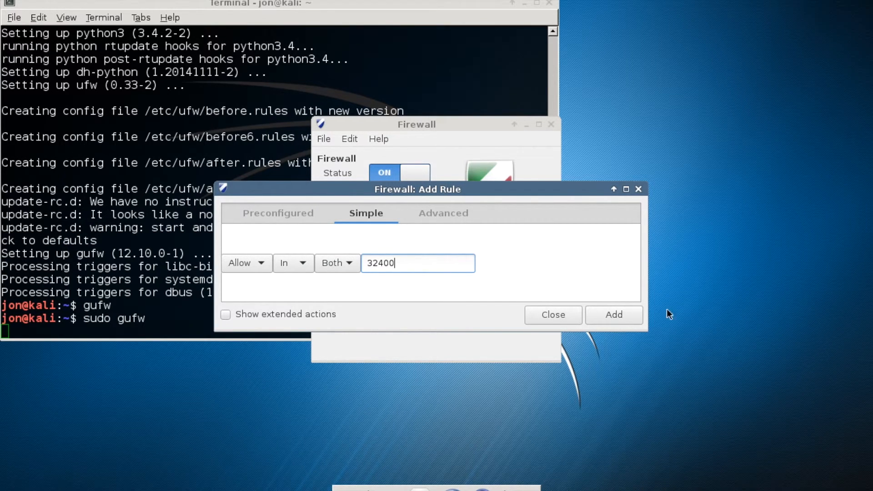
click(613, 315)
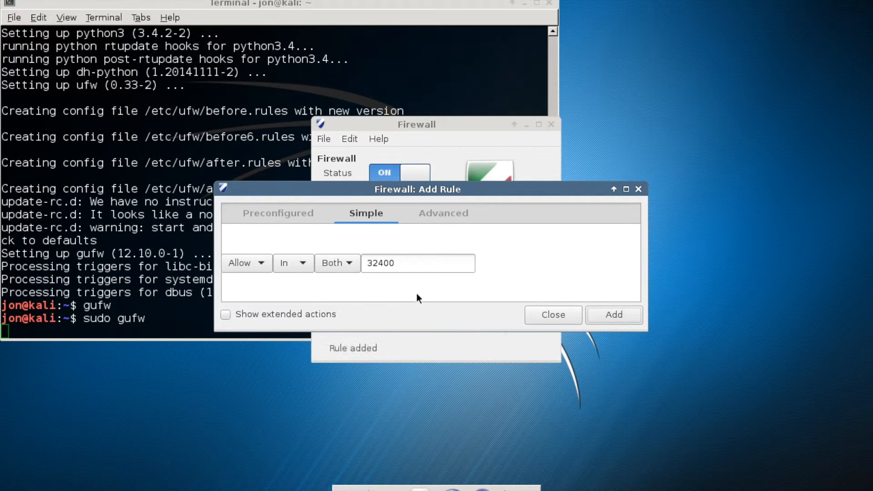
click(292, 263)
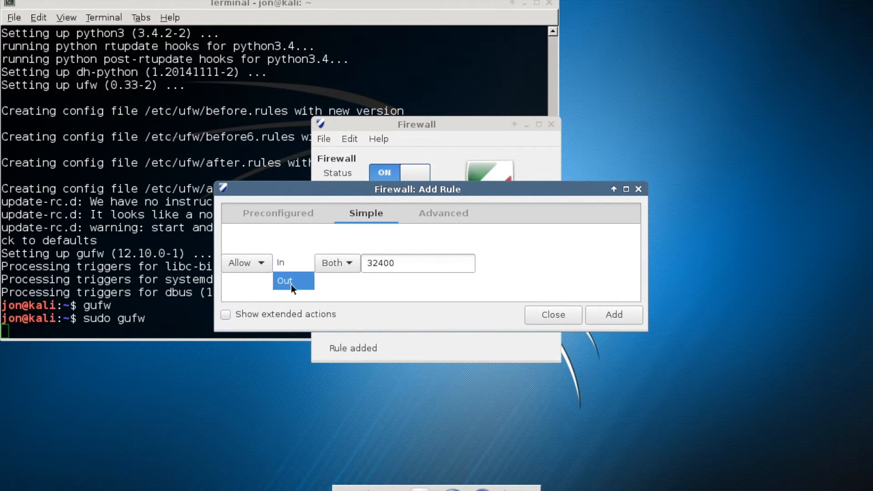
click(285, 280)
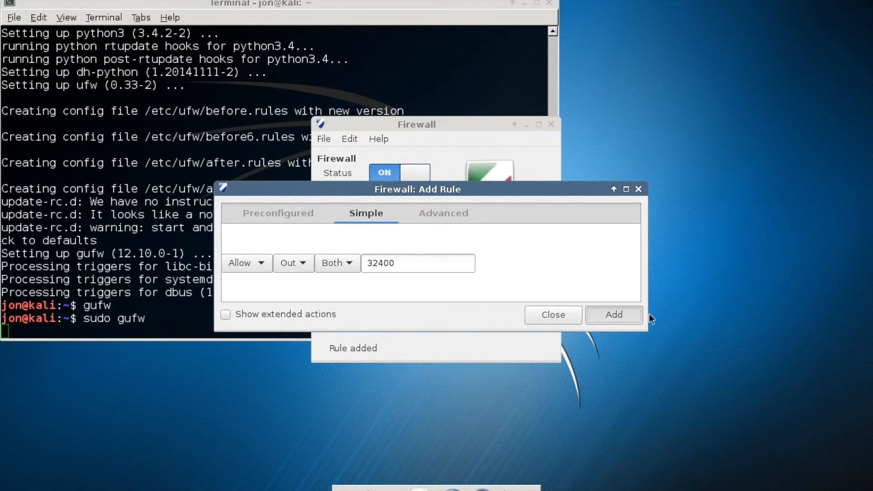
mouse_move(654, 302)
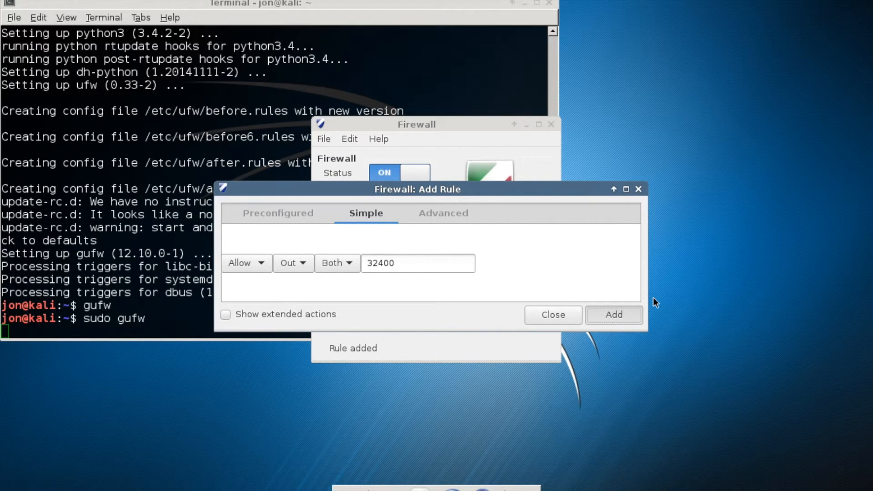
mouse_move(648, 210)
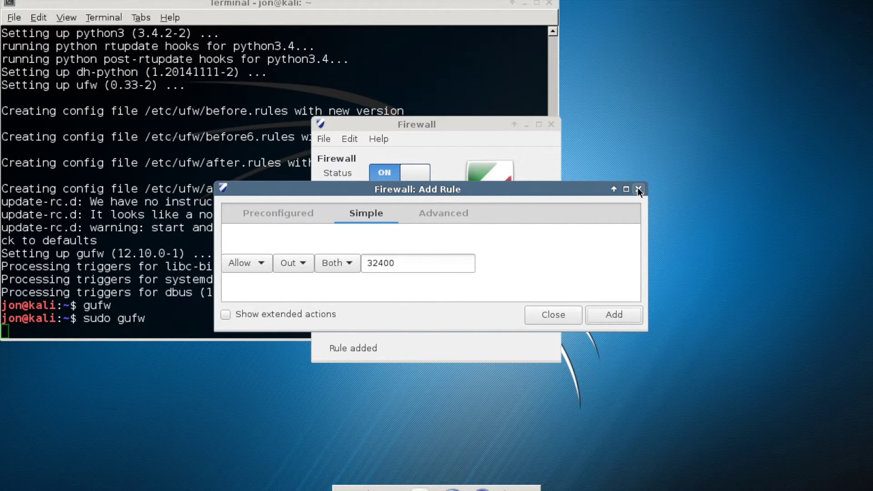
click(639, 189)
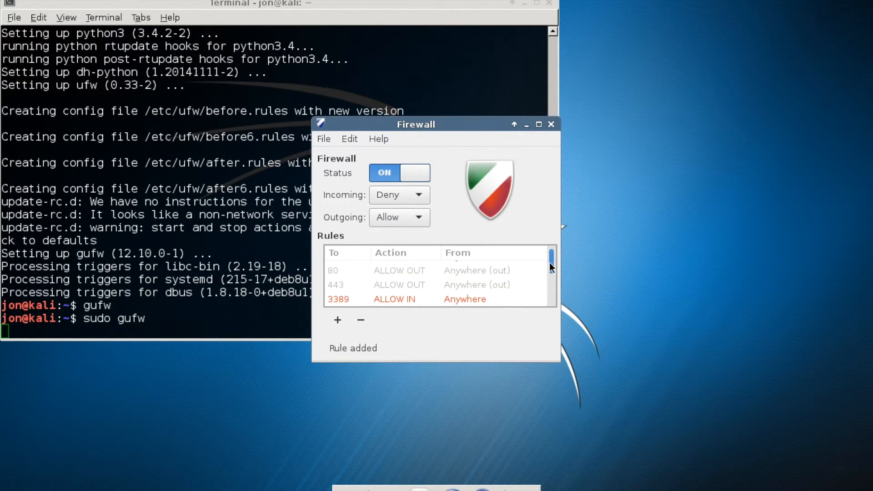
scroll(down, 3)
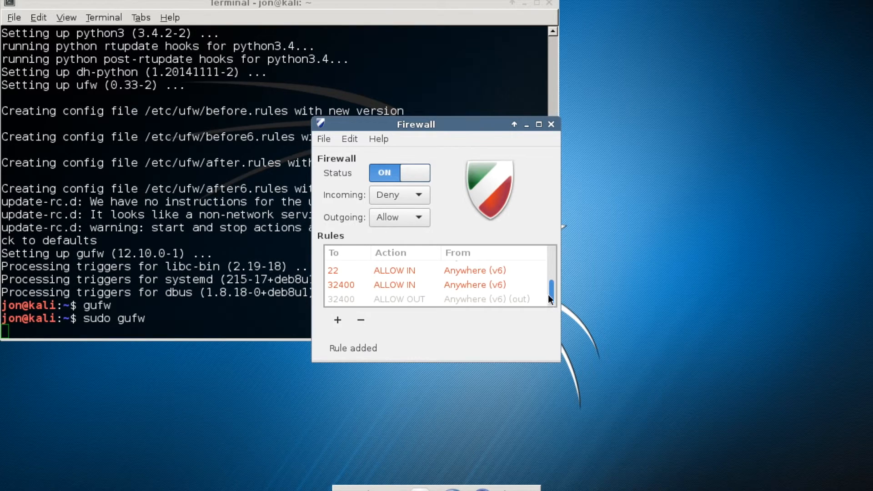
scroll(down, 3)
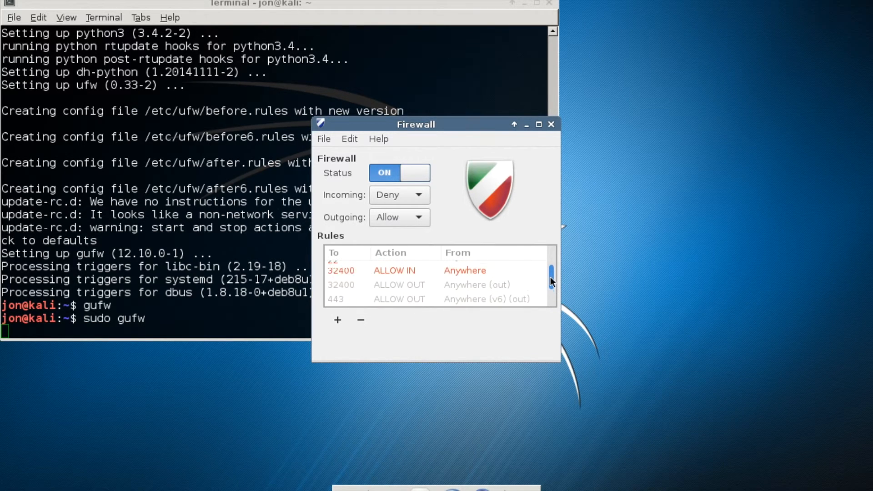
scroll(up, 3)
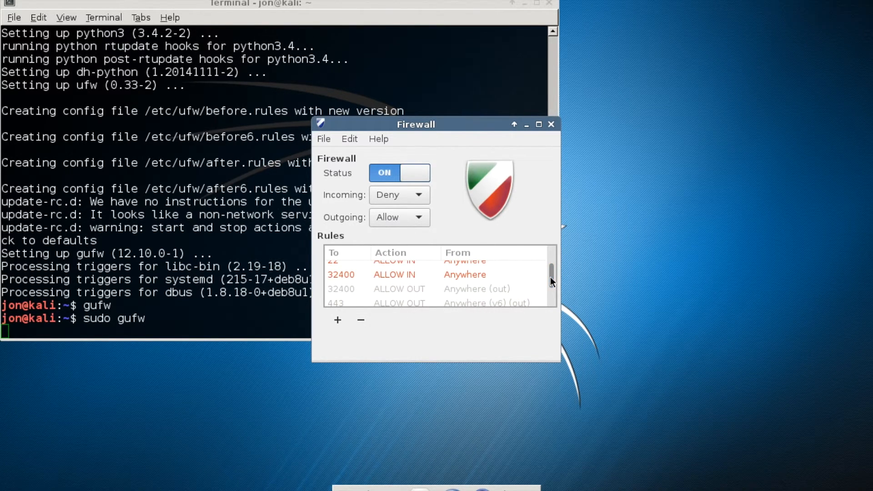
mouse_move(536, 232)
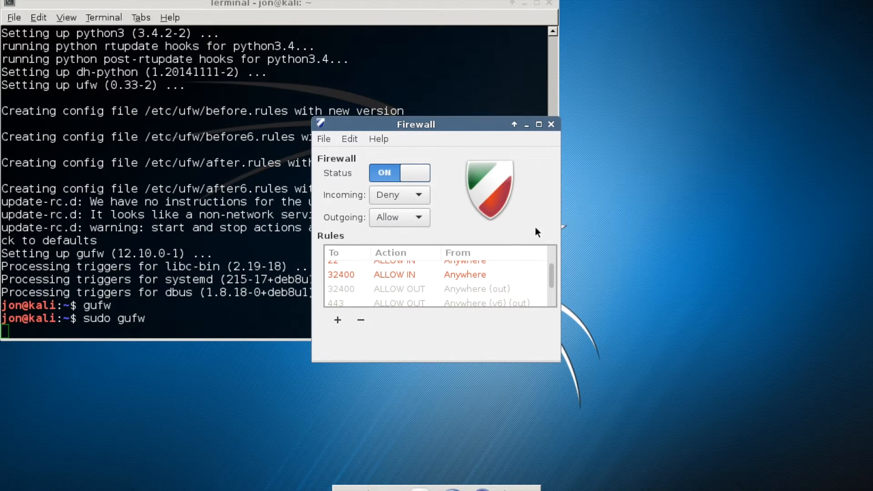
mouse_move(486, 234)
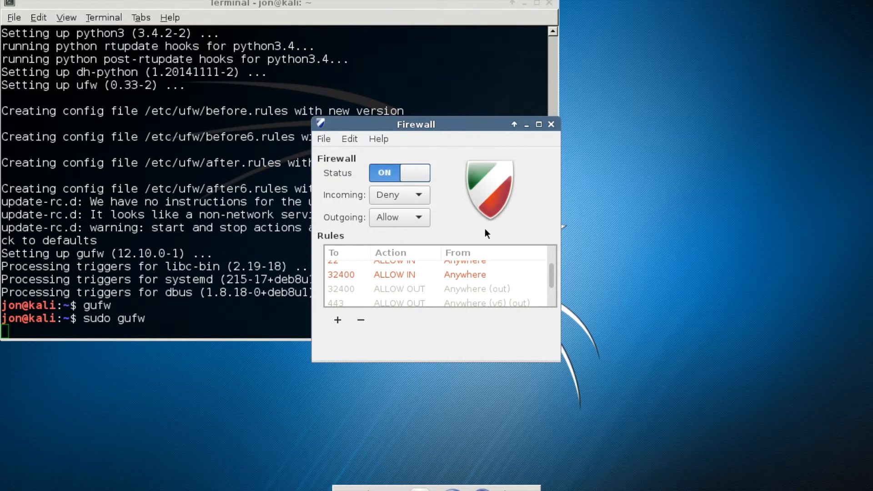